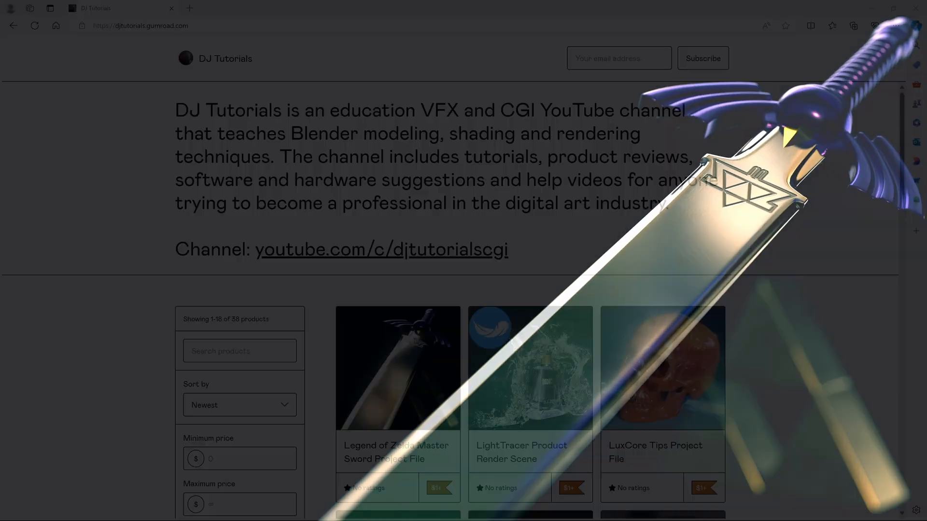
Step: Pan and zoom the view along the hilt reference to frame the sword and shield
{"action": "scroll", "scroll_direction": "down", "scroll_amount": 3}
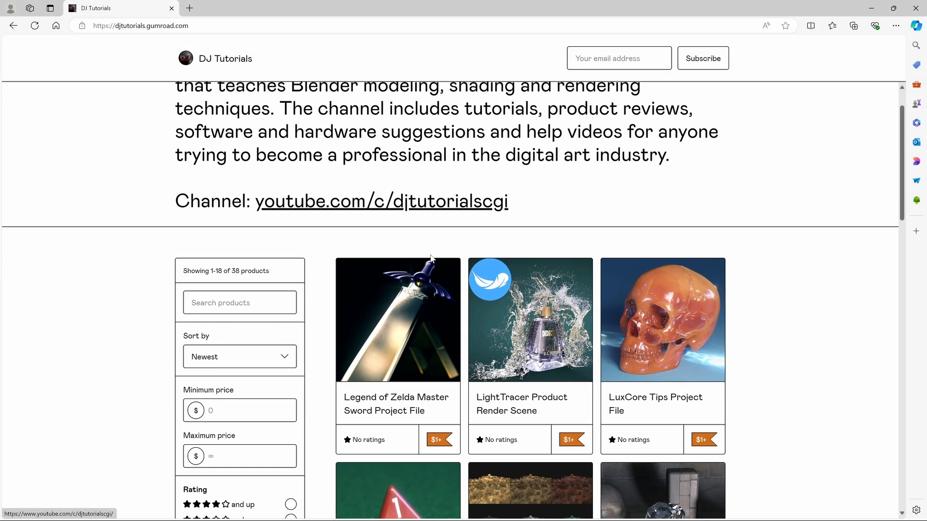
{"action": "scroll", "scroll_direction": "down", "scroll_amount": 3}
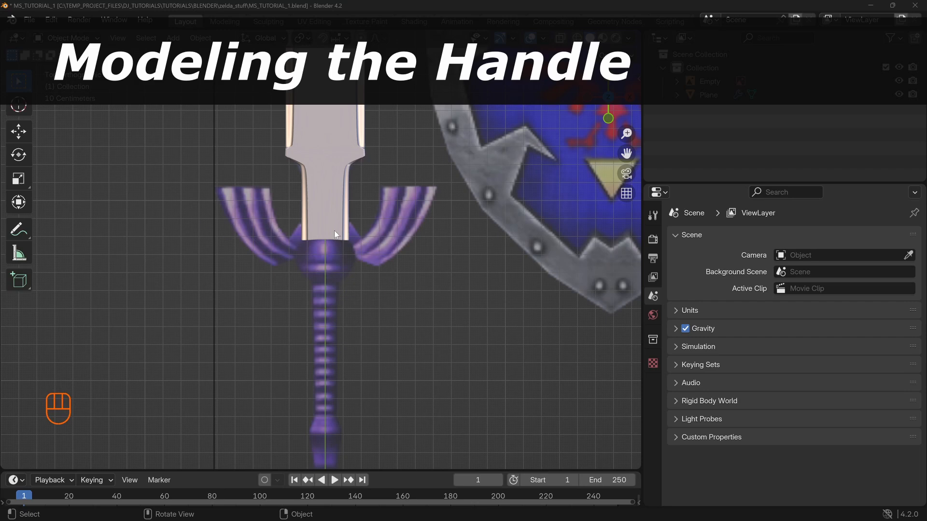
{"action": "left_click_drag", "start_coordinate": [334, 234], "coordinate": [307, 334]}
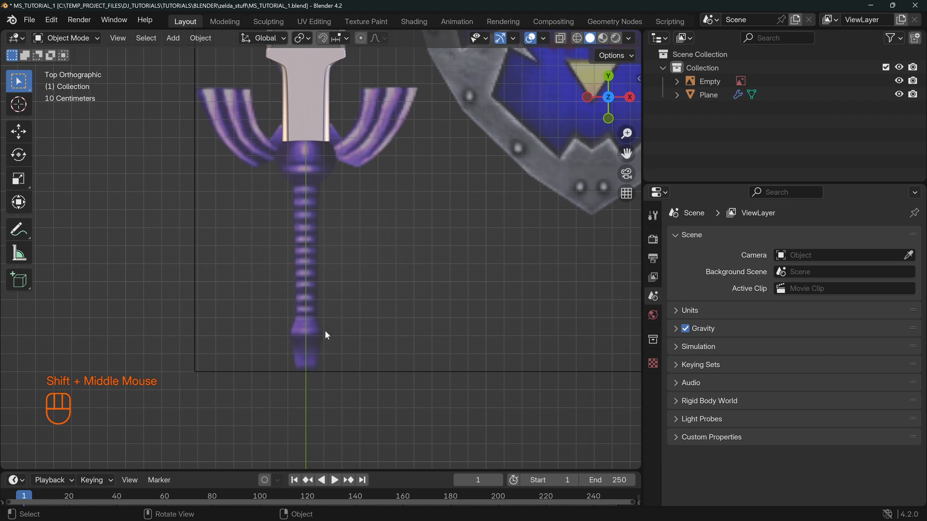
{"action": "mouse_move", "coordinate": [352, 365]}
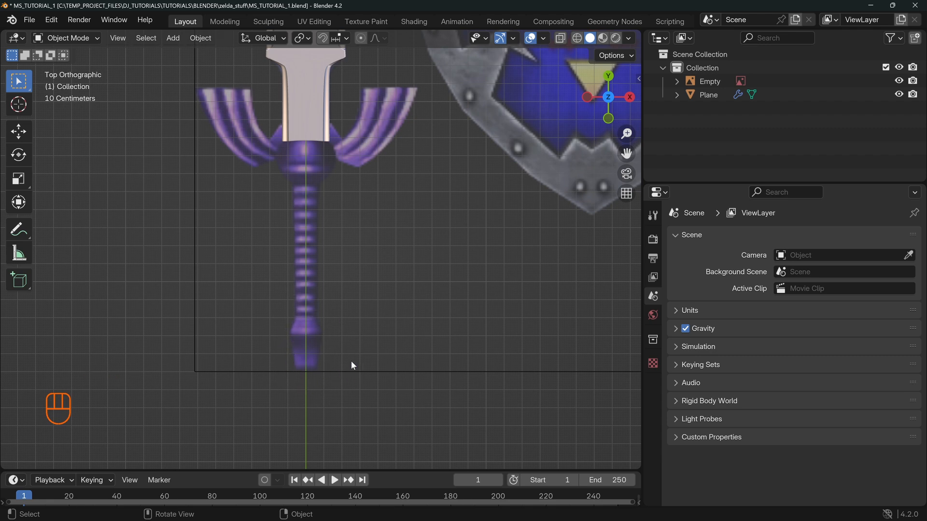
{"action": "mouse_move", "coordinate": [350, 349]}
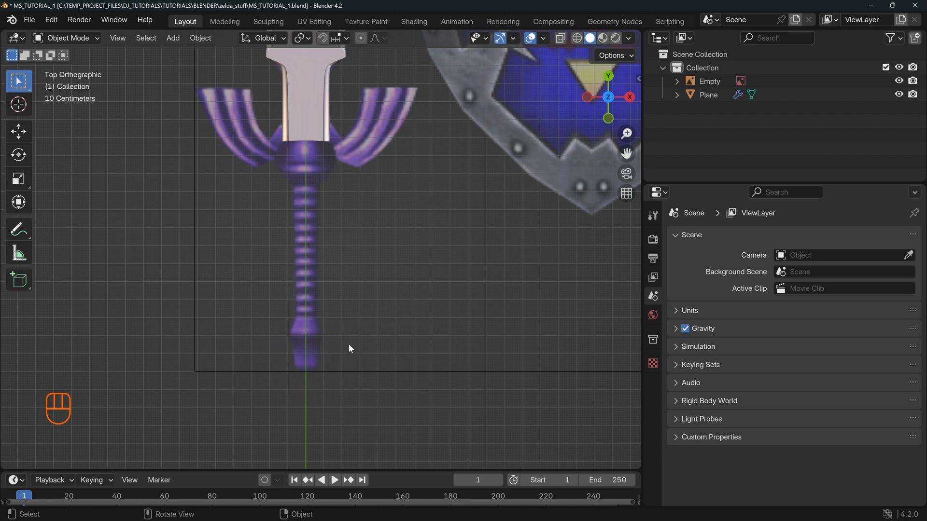
{"action": "left_click_drag", "start_coordinate": [348, 349], "coordinate": [349, 309]}
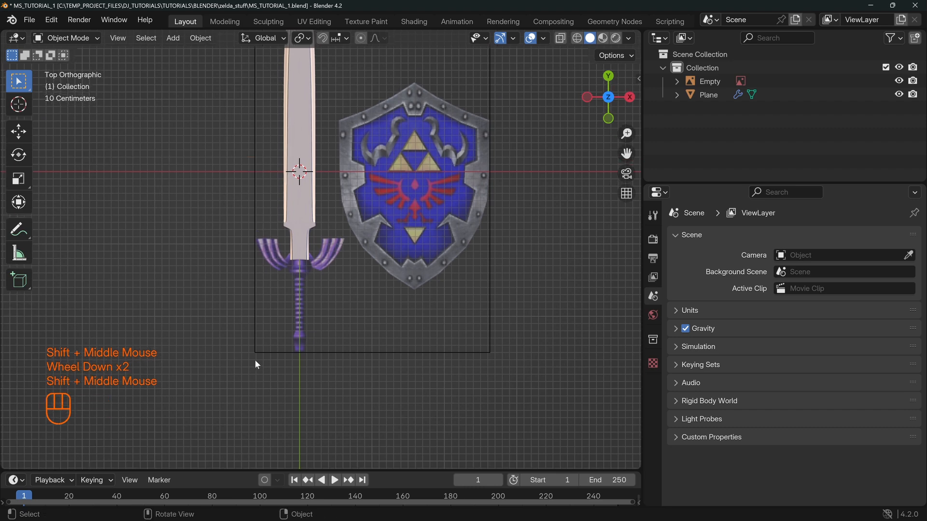
Step: Add a cube over the guard centre, scale it to the grip width and give it a level-2 Subdivision modifier
{"action": "key", "text": "shift+a"}
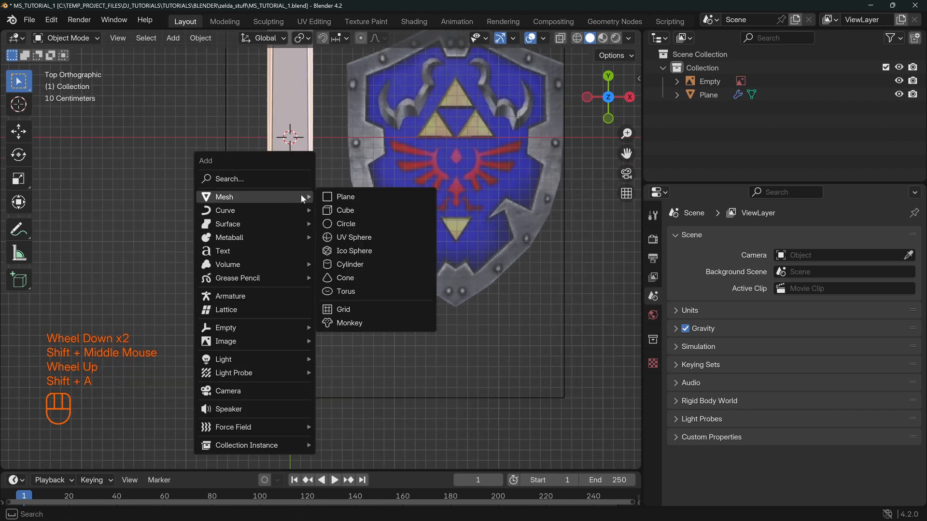
{"action": "left_click", "coordinate": [344, 210]}
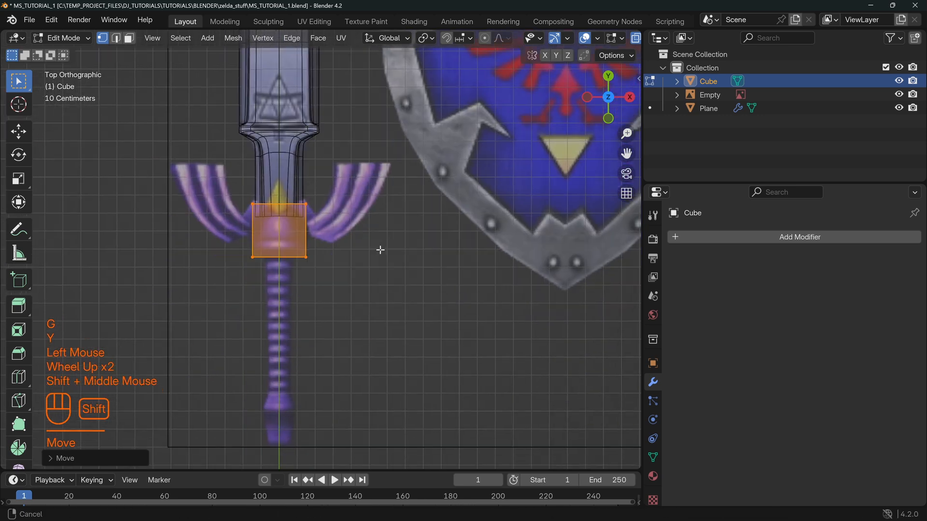
{"action": "key", "text": "s"}
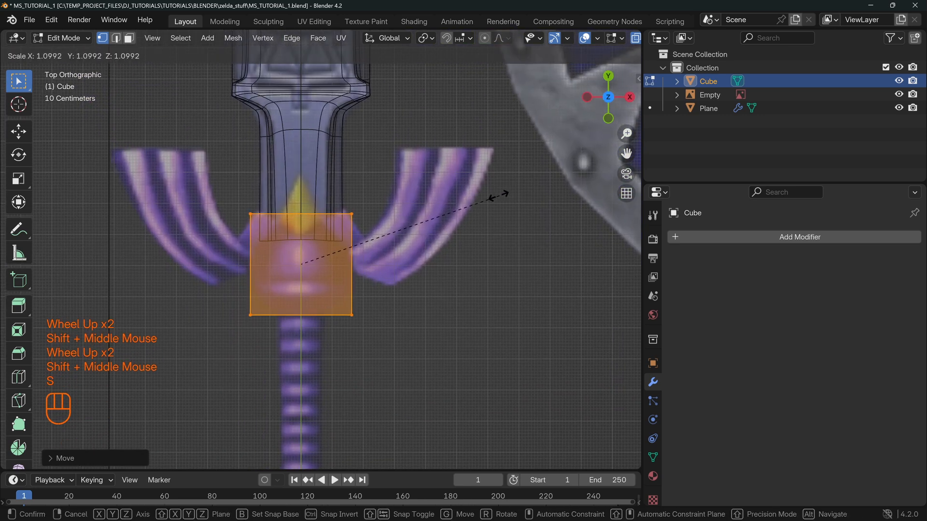
{"action": "key", "text": "Tab"}
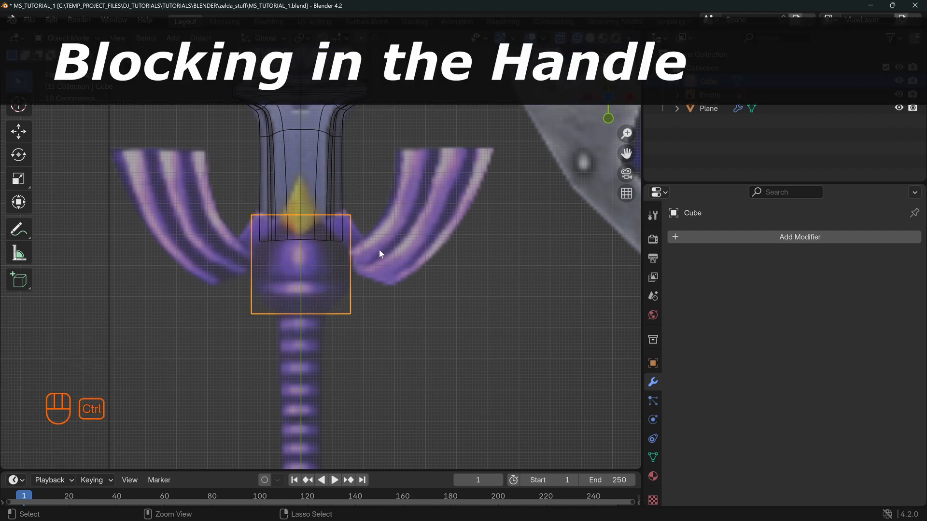
{"action": "key", "text": "ctrl+2"}
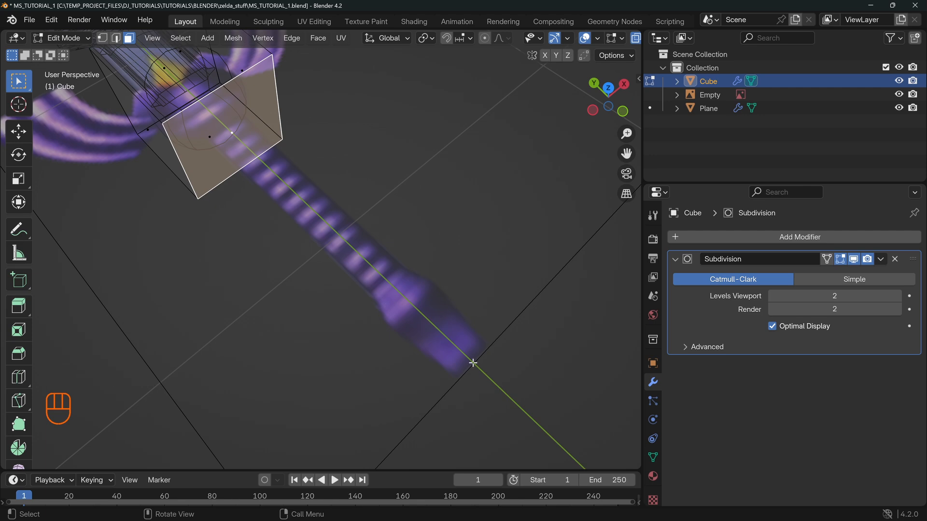
{"action": "mouse_move", "coordinate": [390, 250]}
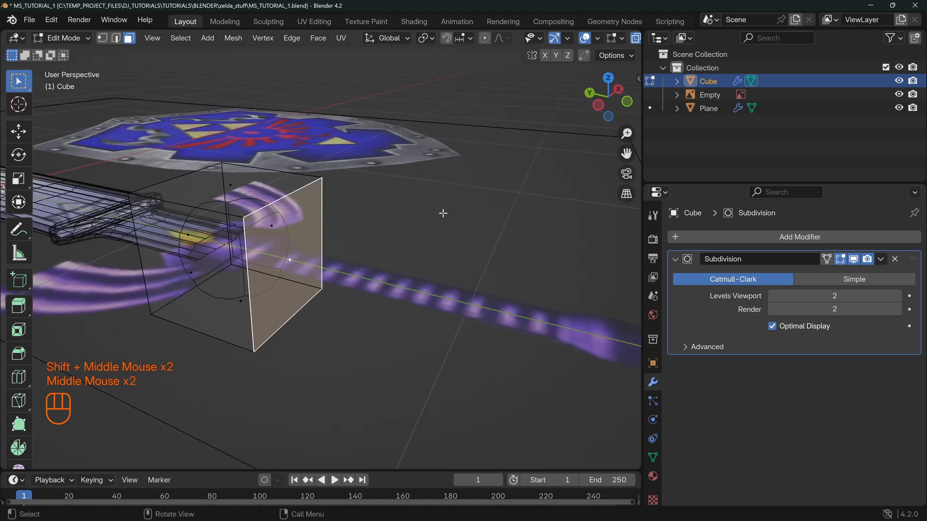
Step: Inset the cube's bottom face, extrude it down and narrow the end into a tapered grip matching the reference
{"action": "key", "text": "i"}
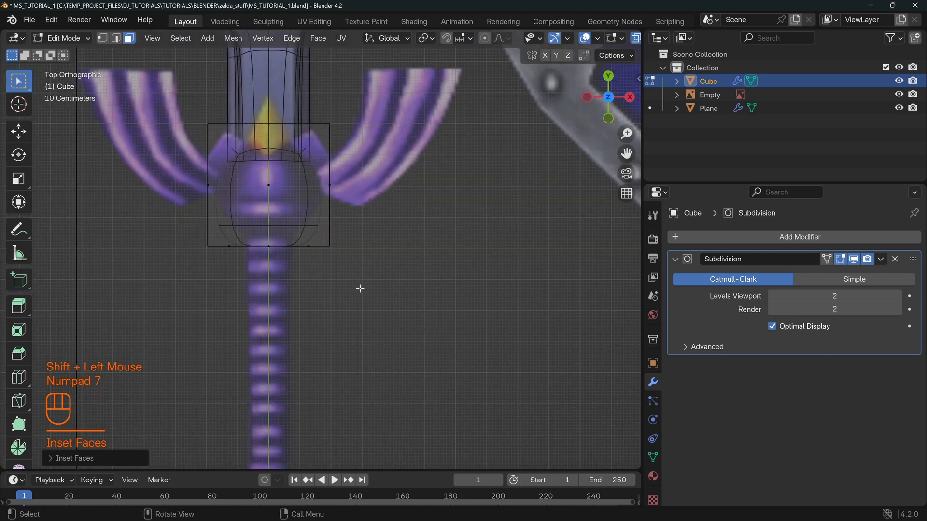
{"action": "key", "text": "e"}
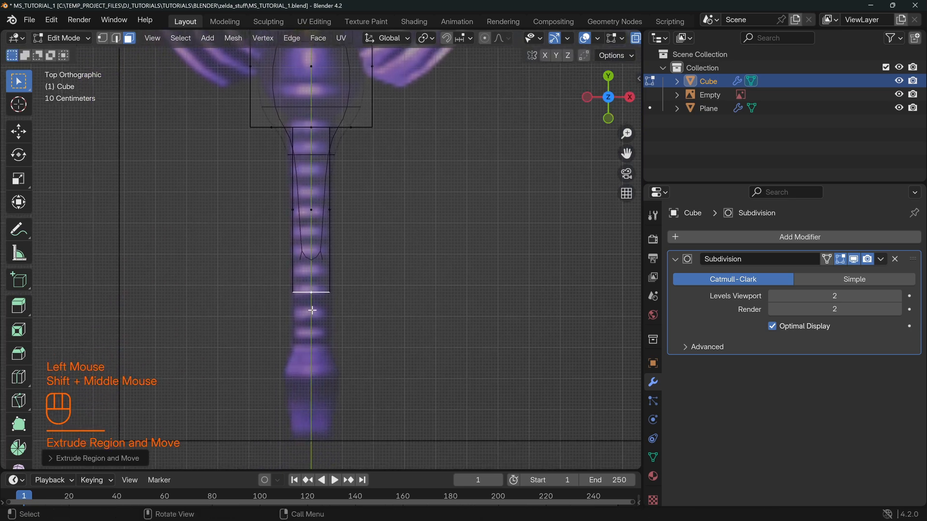
{"action": "key", "text": "g"}
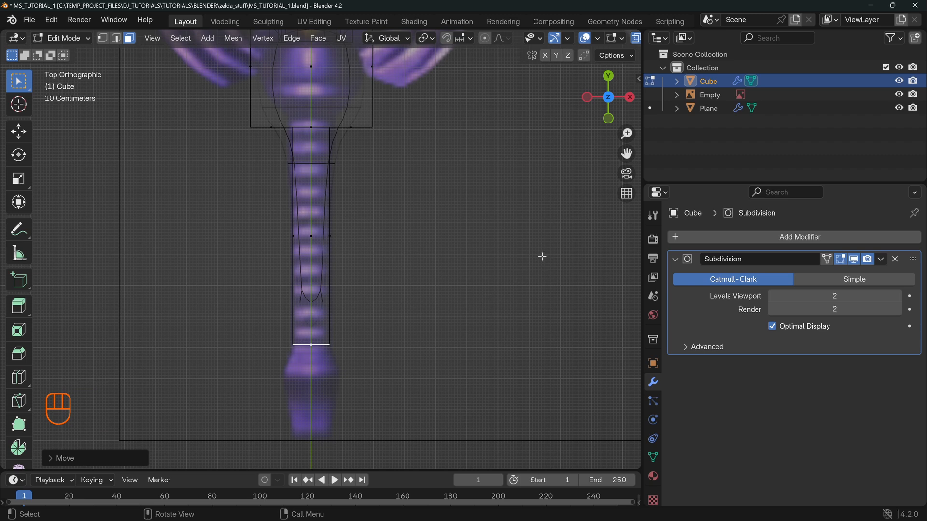
{"action": "key", "text": "s"}
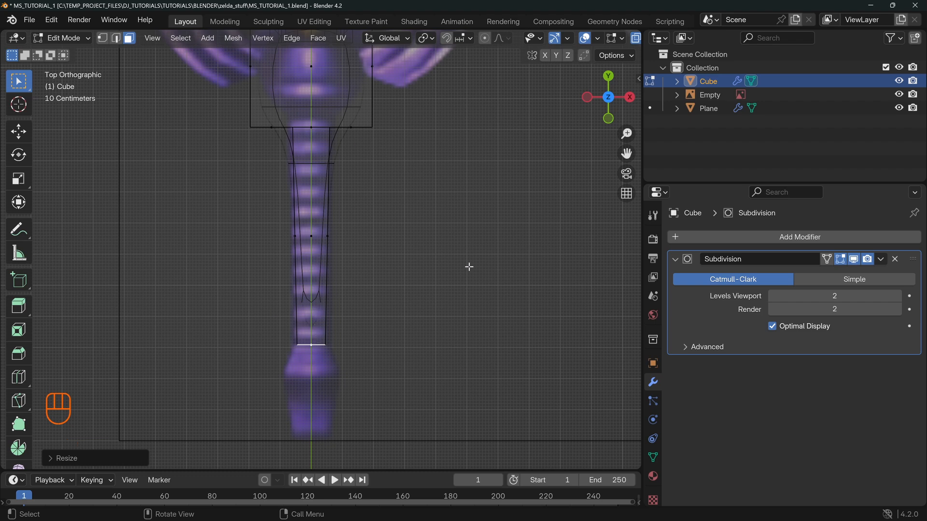
{"action": "key", "text": "s"}
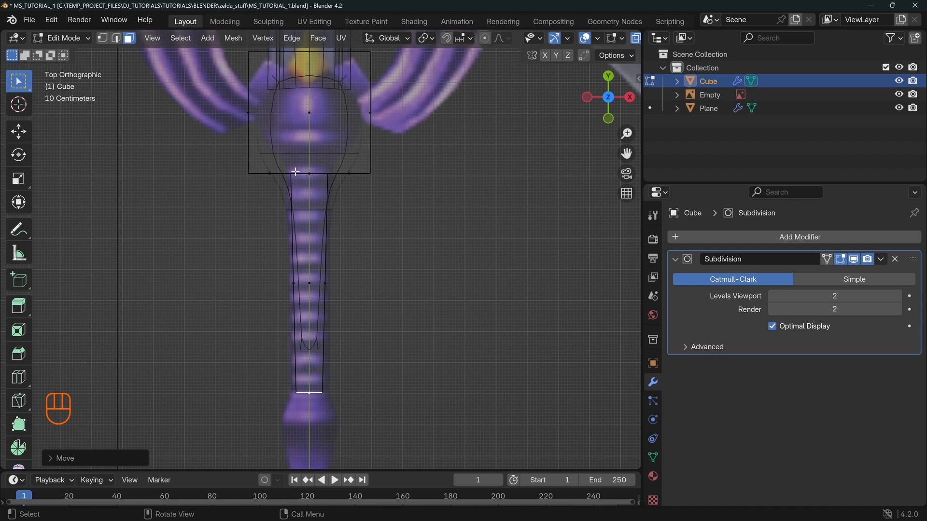
{"action": "mouse_move", "coordinate": [229, 224]}
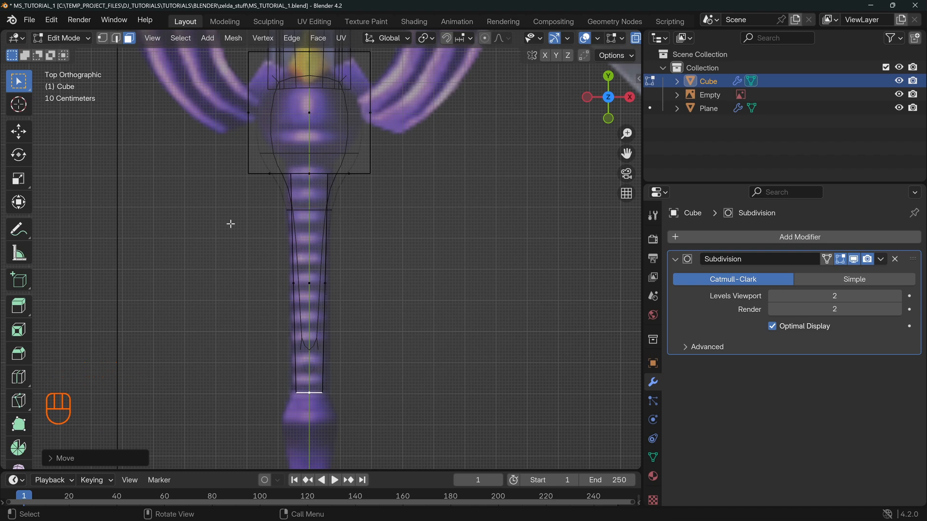
{"action": "mouse_move", "coordinate": [317, 213]}
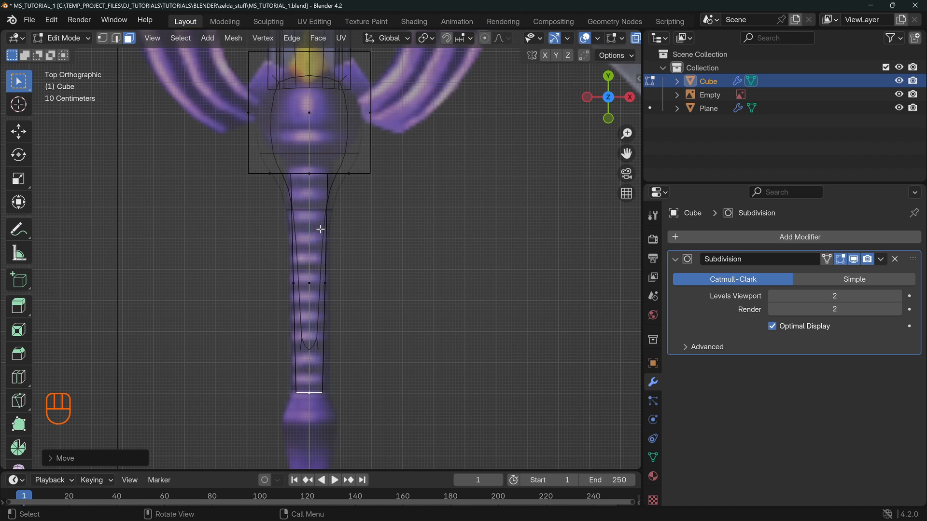
{"action": "mouse_move", "coordinate": [325, 266]}
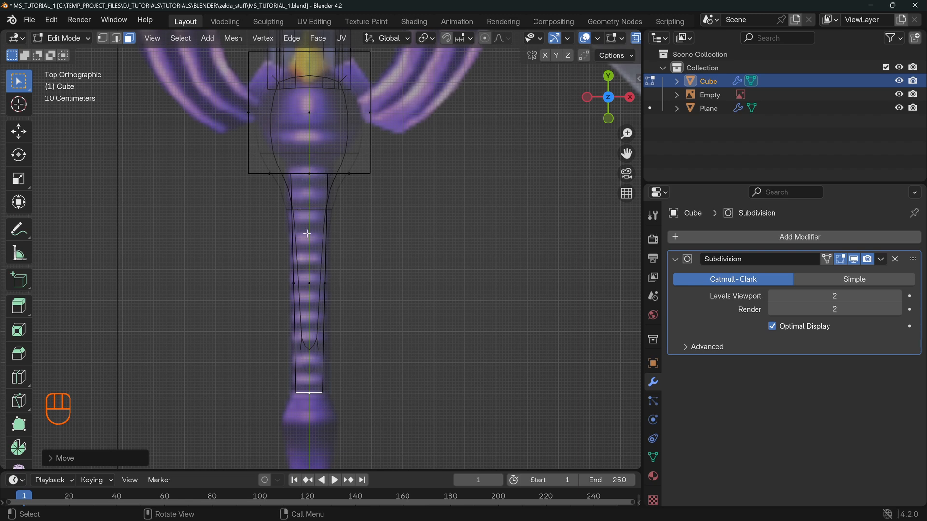
{"action": "mouse_move", "coordinate": [300, 259]}
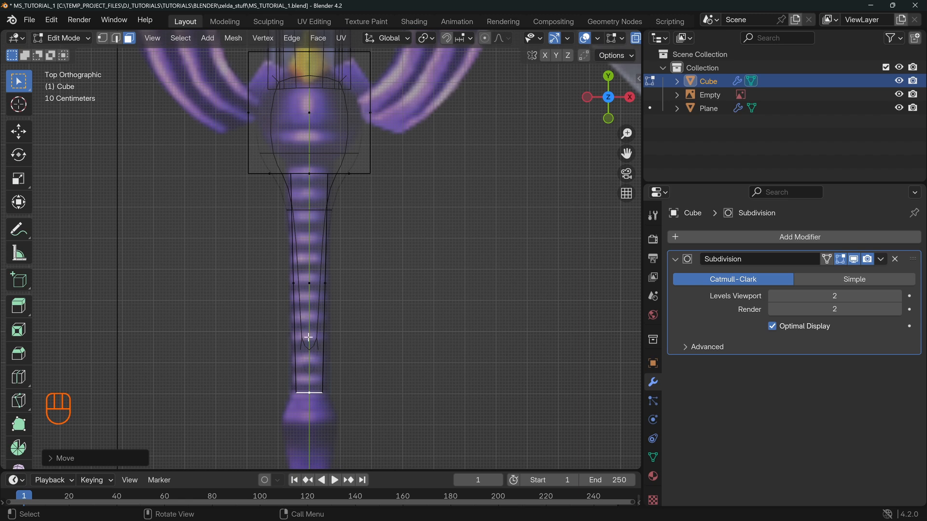
Step: Add twelve evenly spaced edge loops along the grip and bevel them into narrow ridge bands
{"action": "key", "text": "ctrl"}
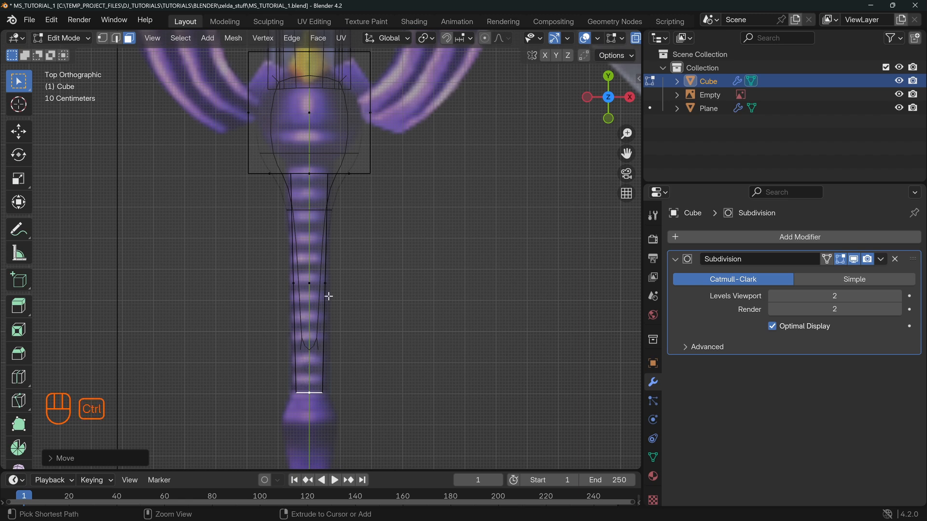
{"action": "key", "text": "ctrl+r"}
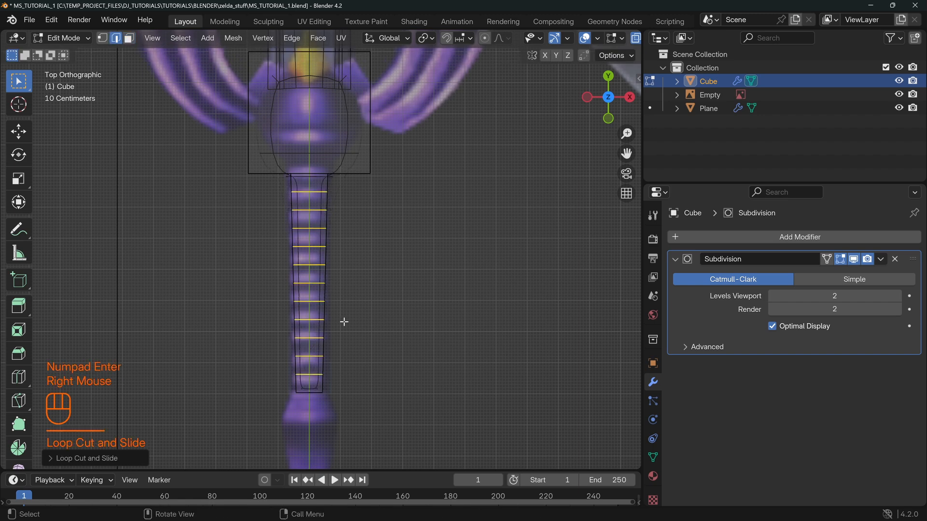
{"action": "key", "text": "ctrl+b"}
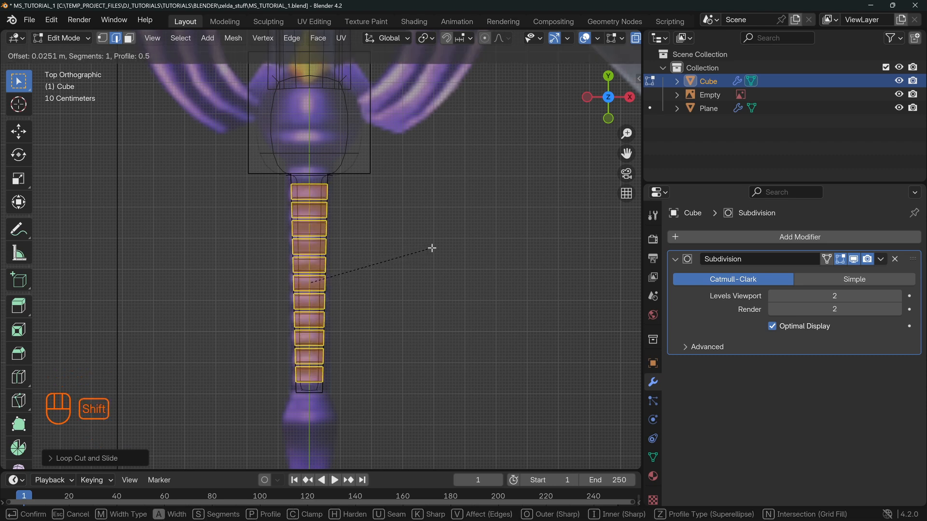
{"action": "mouse_move", "coordinate": [430, 250]}
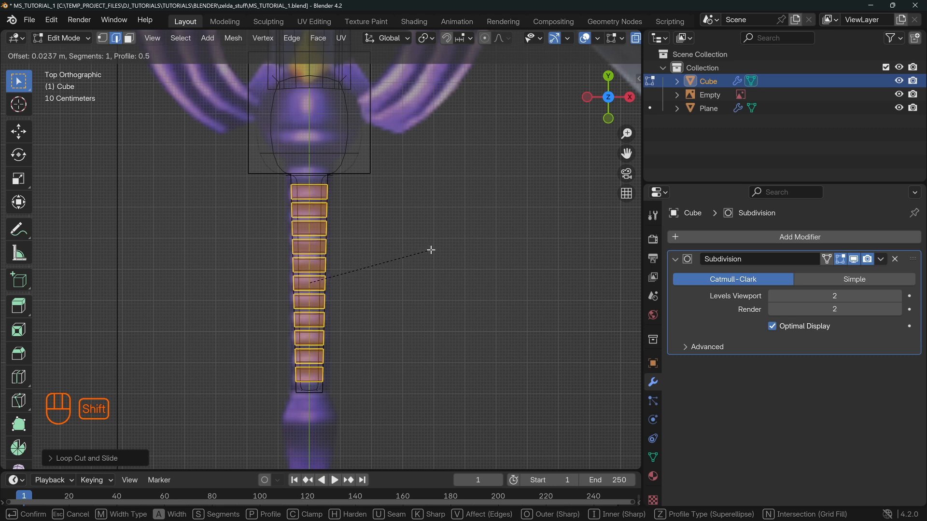
{"action": "mouse_move", "coordinate": [429, 249]}
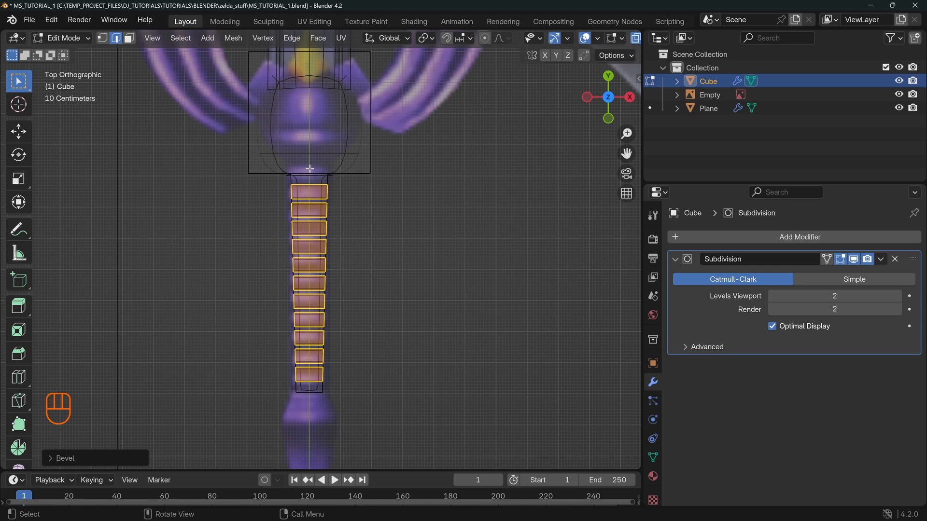
{"action": "mouse_move", "coordinate": [336, 173]}
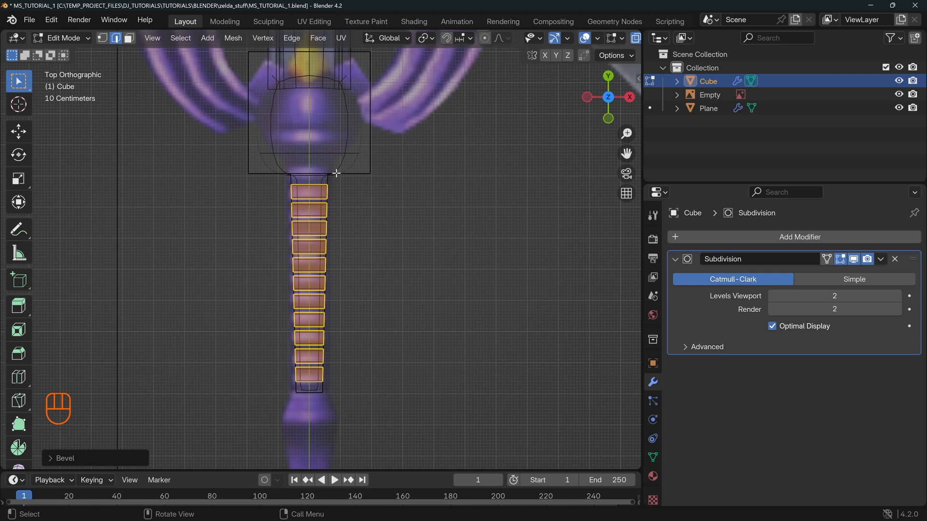
{"action": "mouse_move", "coordinate": [290, 208]}
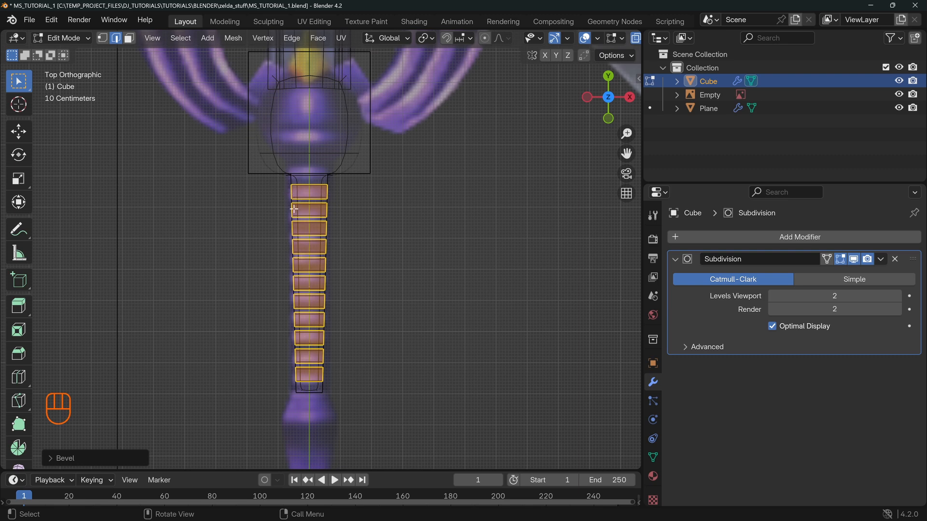
{"action": "mouse_move", "coordinate": [317, 355]}
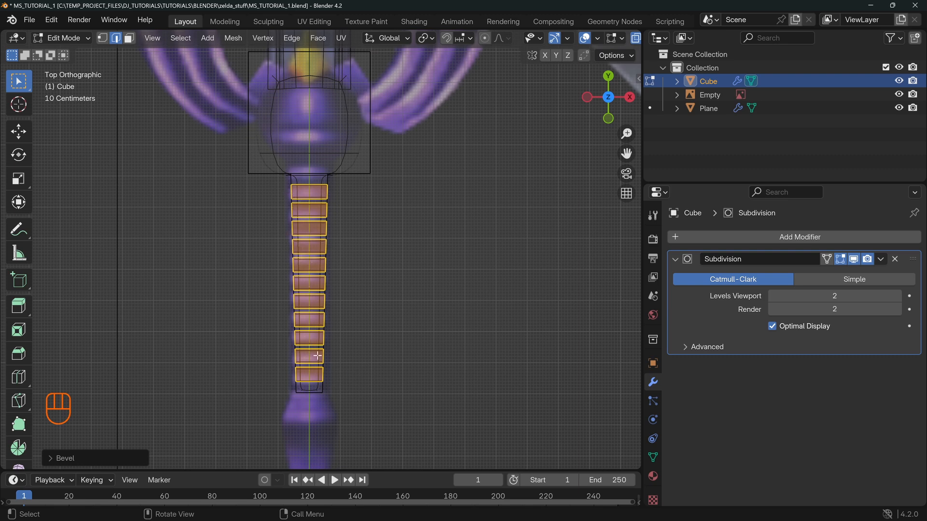
{"action": "key", "text": "ctrl+z"}
{"action": "type", "text": "12"}
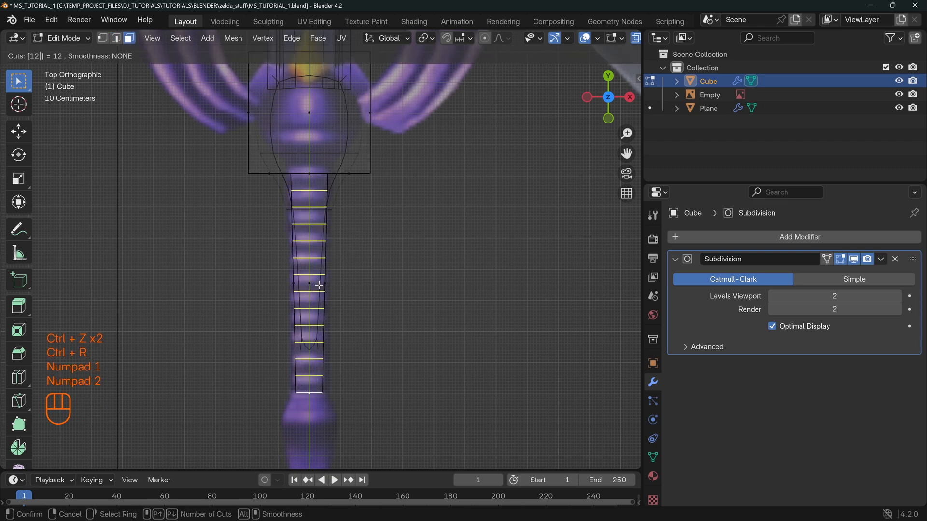
{"action": "left_click", "coordinate": [319, 284]}
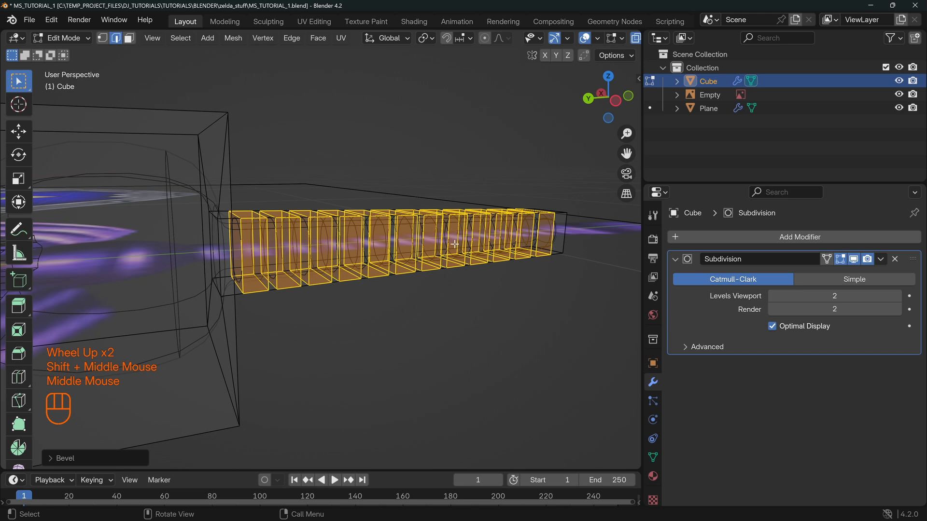
Step: Extrude the grip ring faces and scale them inward with Y locked to form raised ridges
{"action": "key", "text": "e"}
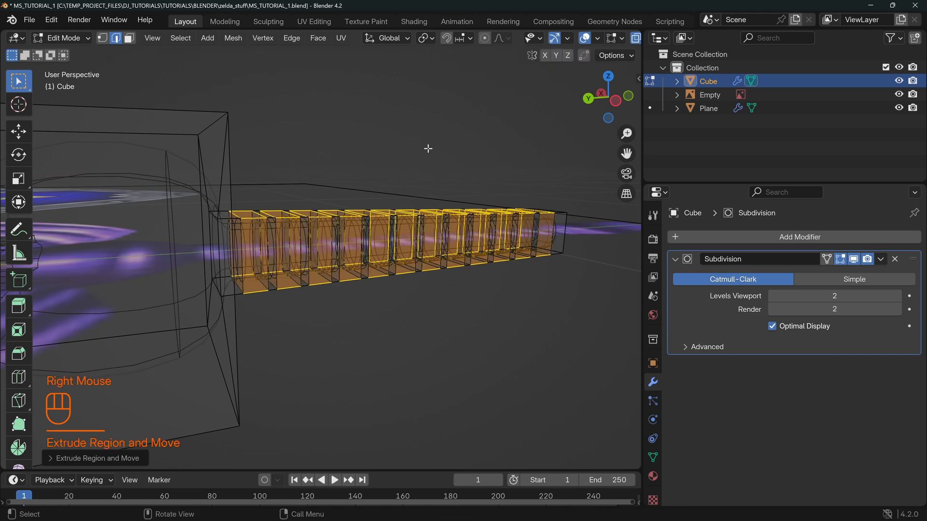
{"action": "key", "text": "s"}
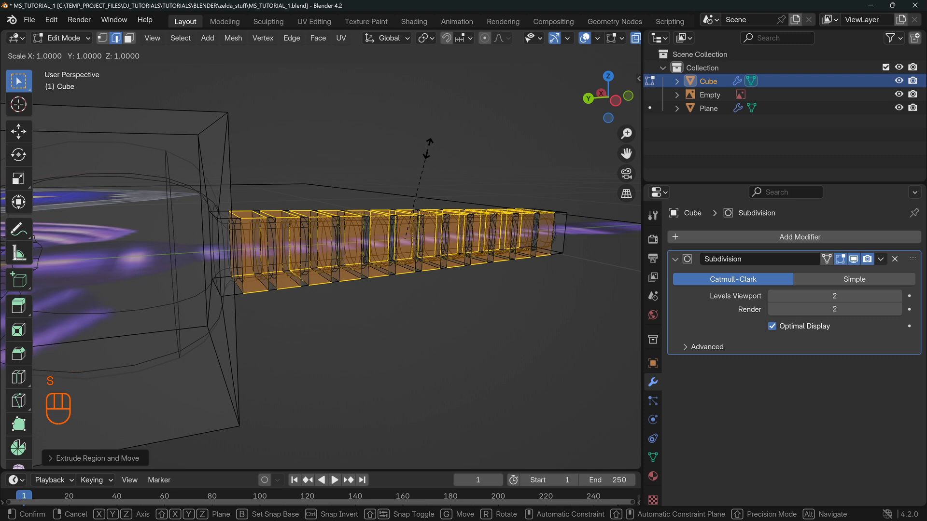
{"action": "key", "text": "shift"}
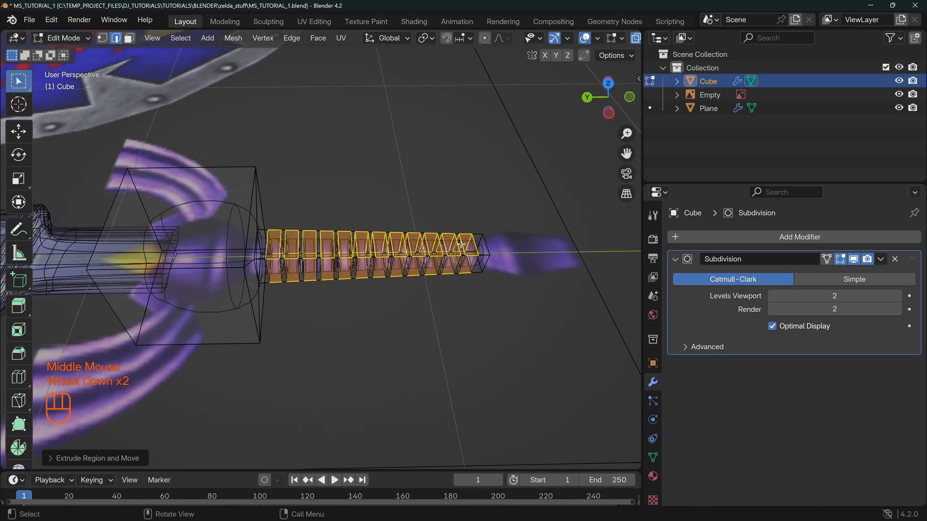
{"action": "key", "text": "s"}
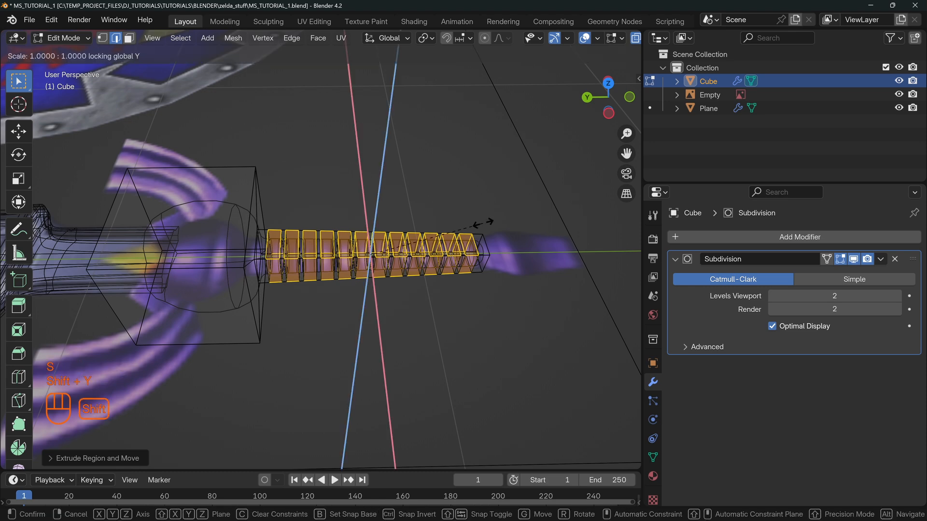
{"action": "mouse_move", "coordinate": [198, 142]}
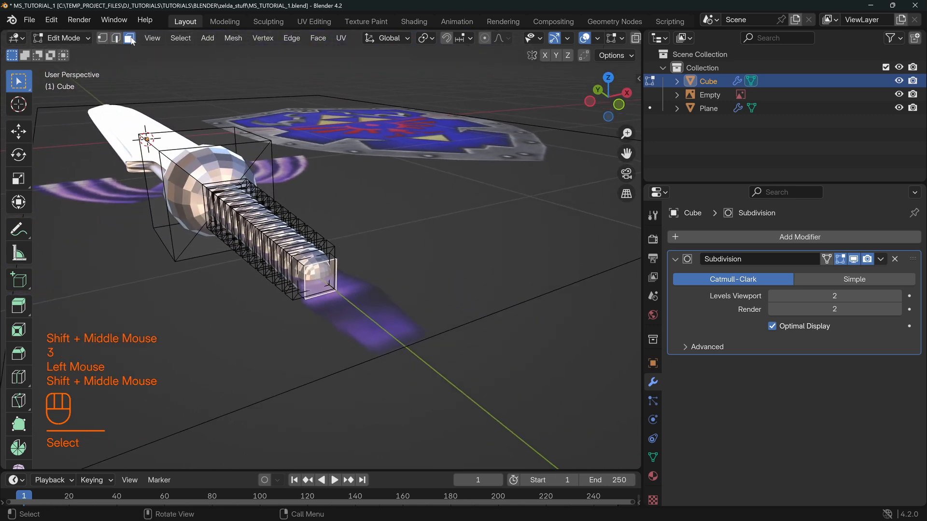
Step: From top view, extrude and widen the grip's end face in sections to flare out the pommel
{"action": "key", "text": "KP_7"}
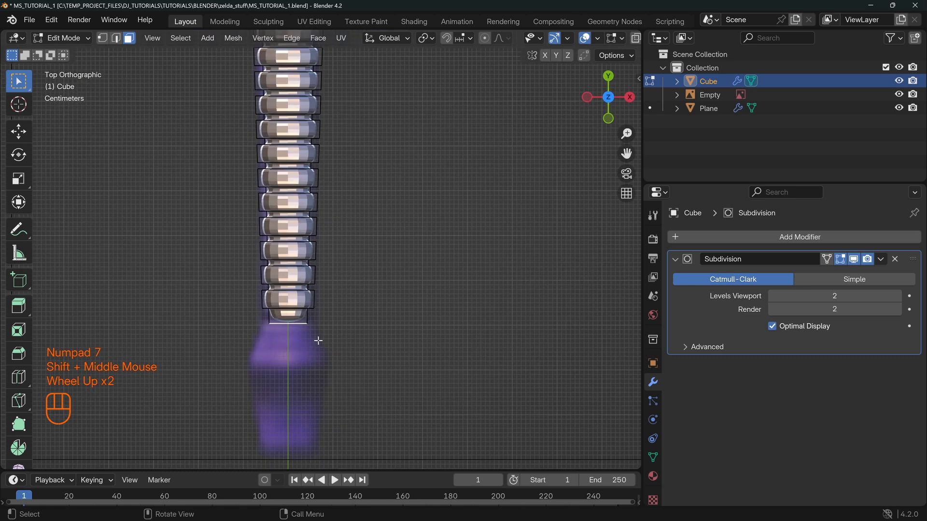
{"action": "key", "text": "e"}
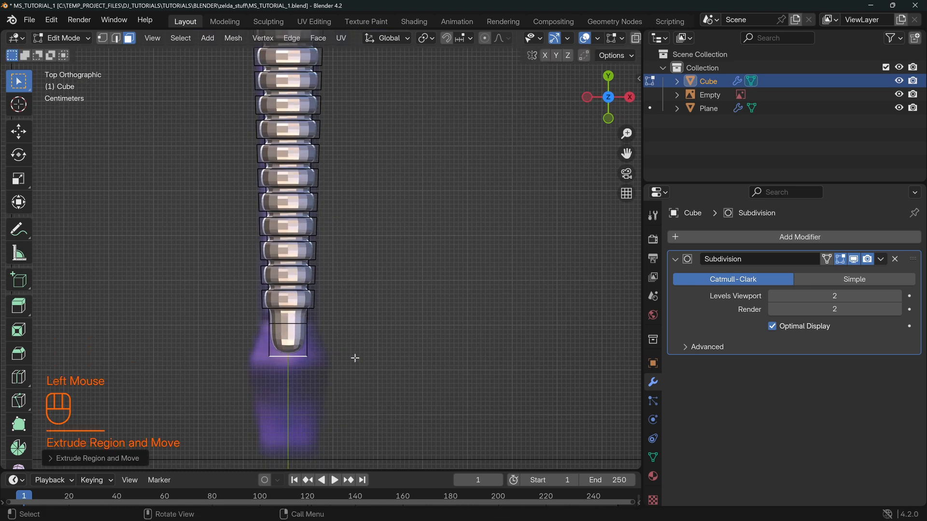
{"action": "key", "text": "s"}
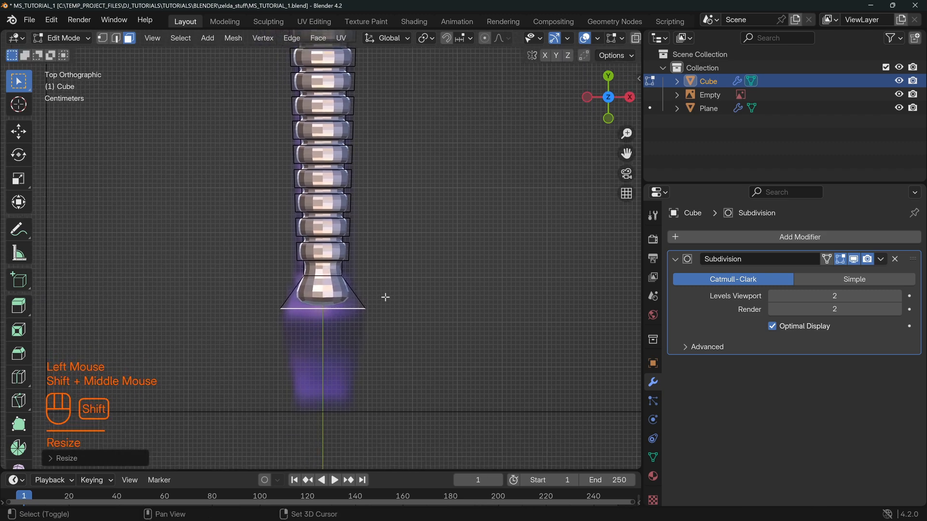
{"action": "key", "text": "e"}
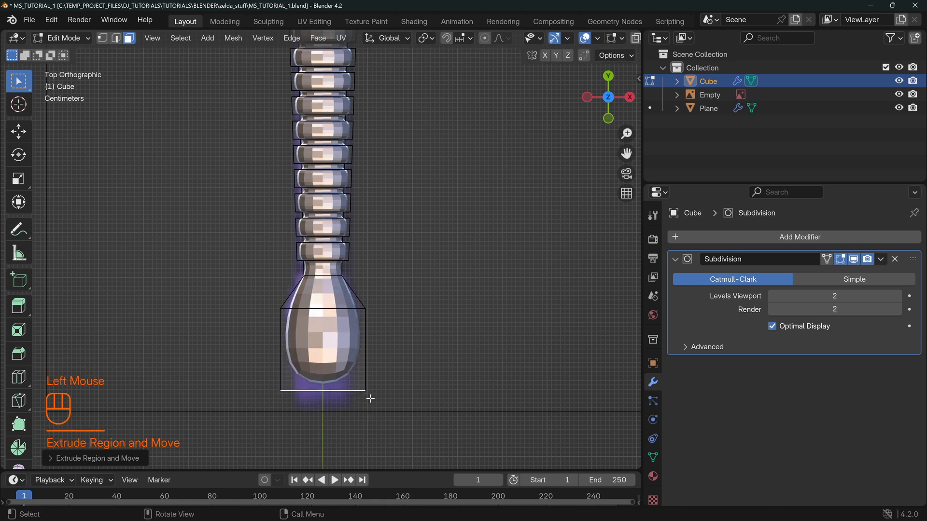
{"action": "key", "text": "e"}
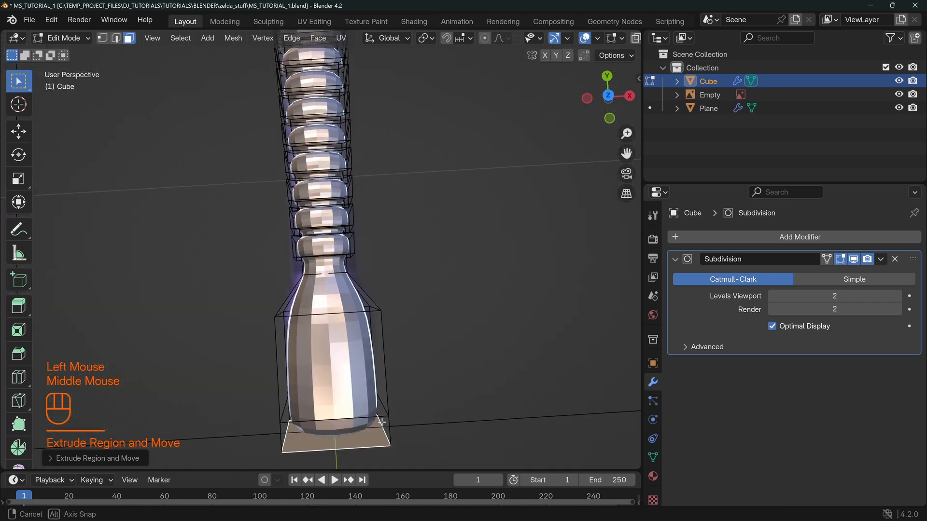
Step: Add edge loops near the pommel's end and scale them sideways to round it, then return to Object Mode
{"action": "key", "text": "s"}
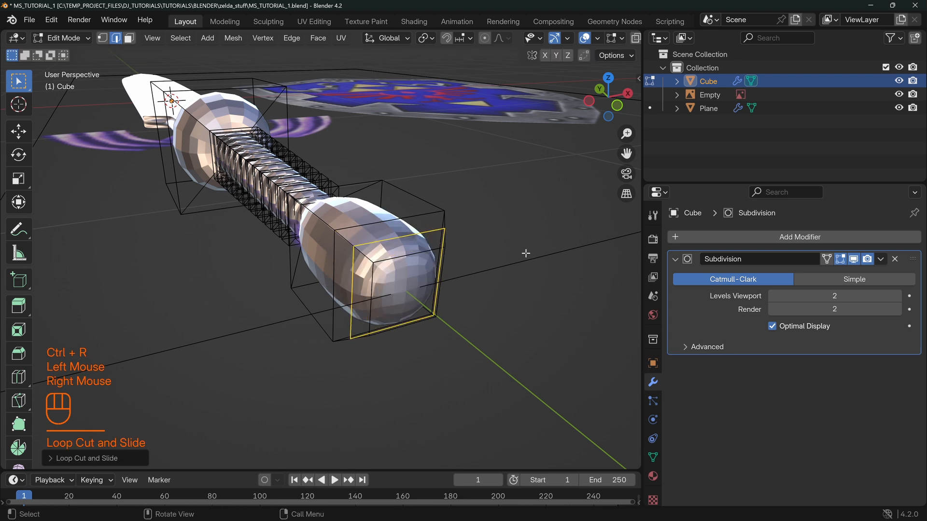
{"action": "key", "text": "s"}
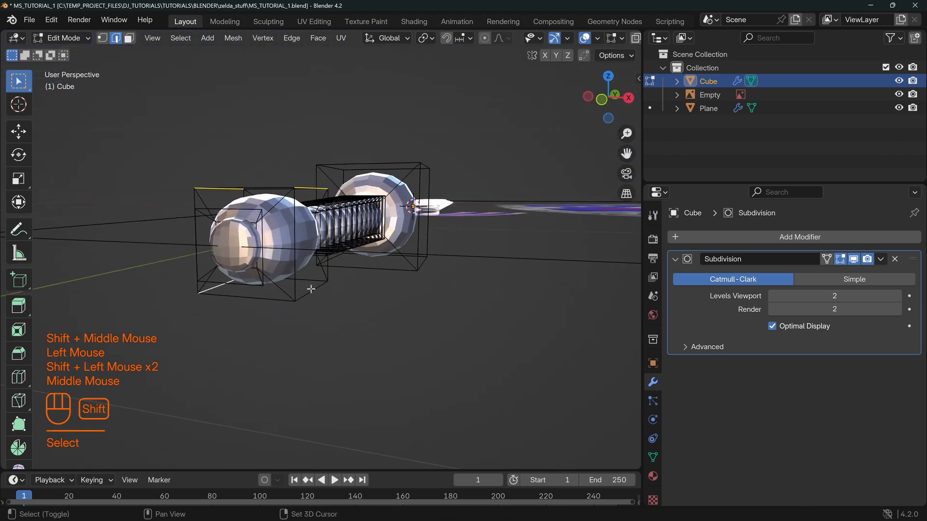
{"action": "key", "text": "n"}
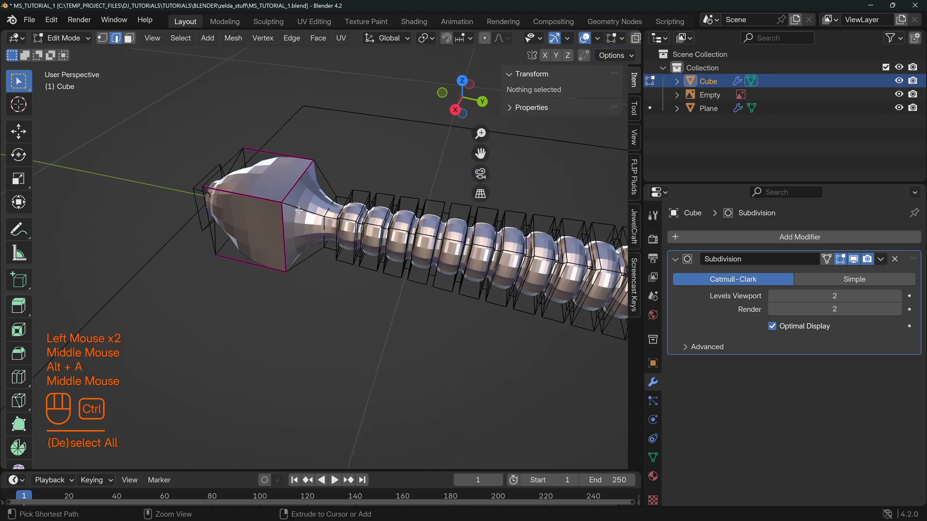
{"action": "key", "text": "Ctrl+R"}
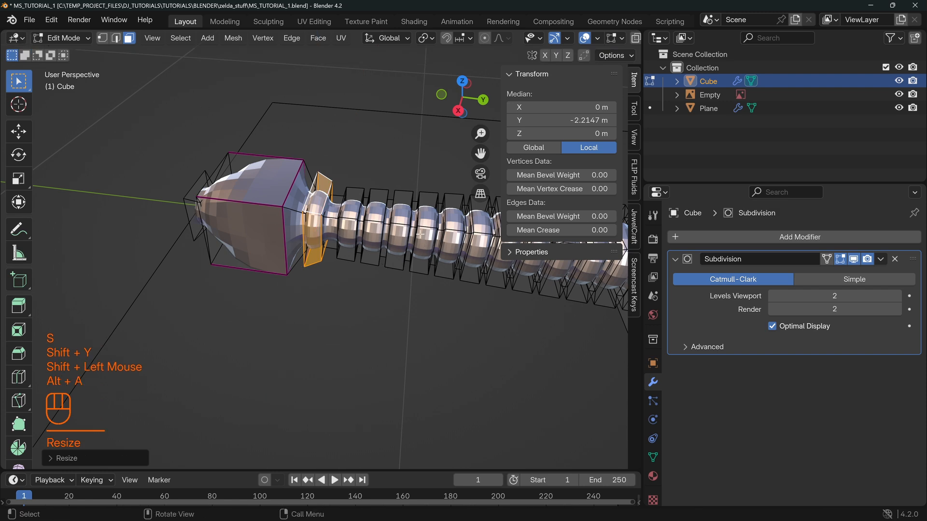
{"action": "key", "text": "Tab"}
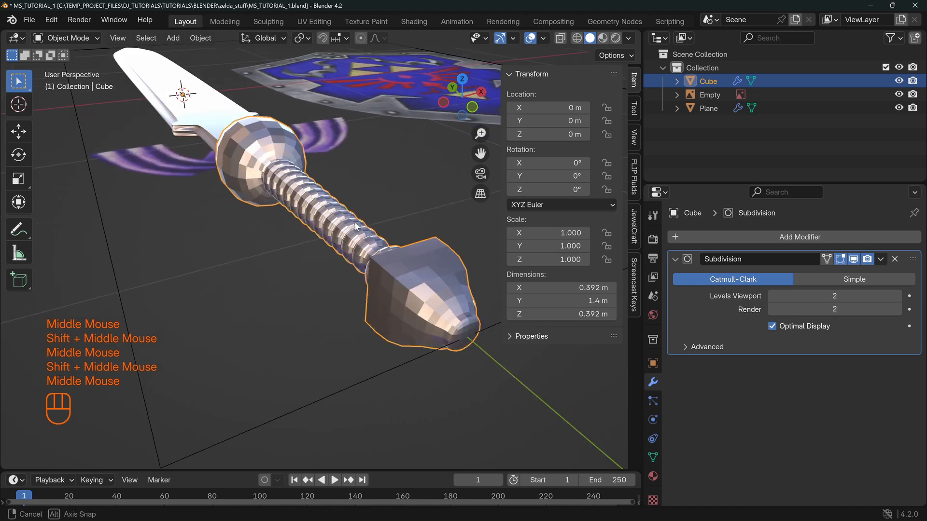
Step: Shade the whole hilt smooth with Smooth by Angle at 30°, checking around the upper ball
{"action": "scroll", "scroll_direction": "down", "scroll_amount": 3}
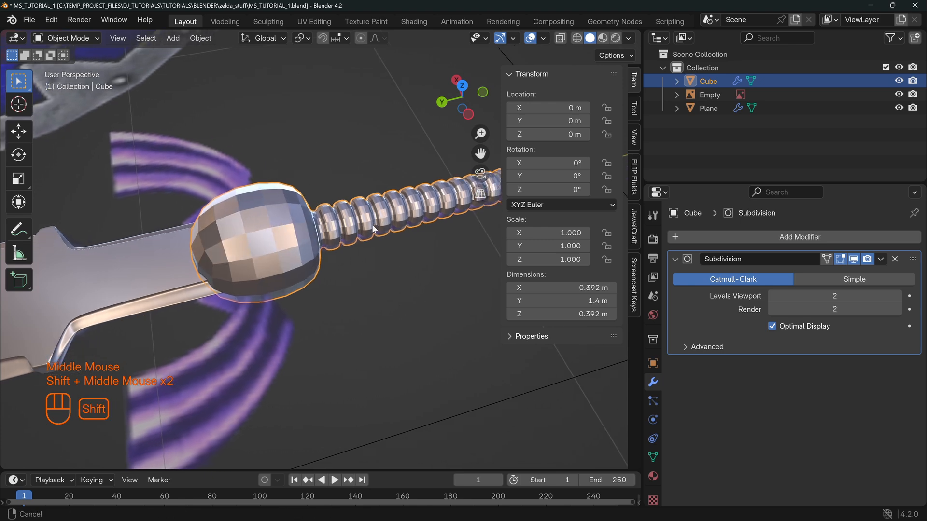
{"action": "left_click_drag", "start_coordinate": [373, 231], "coordinate": [159, 212]}
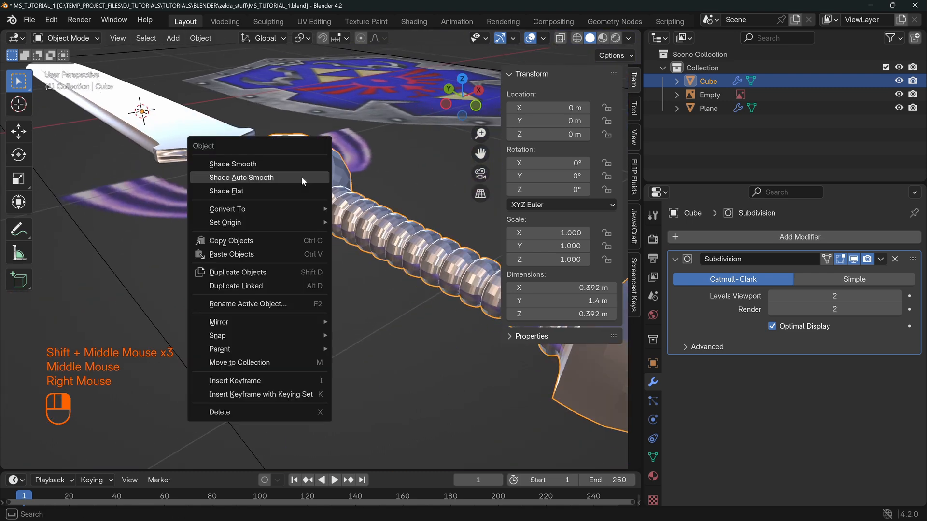
{"action": "left_click", "coordinate": [240, 178]}
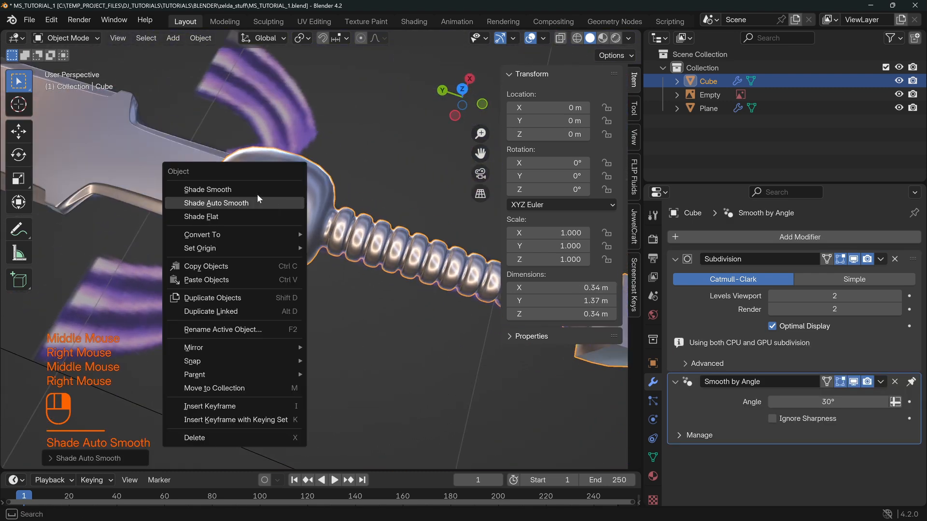
{"action": "left_click", "coordinate": [207, 189]}
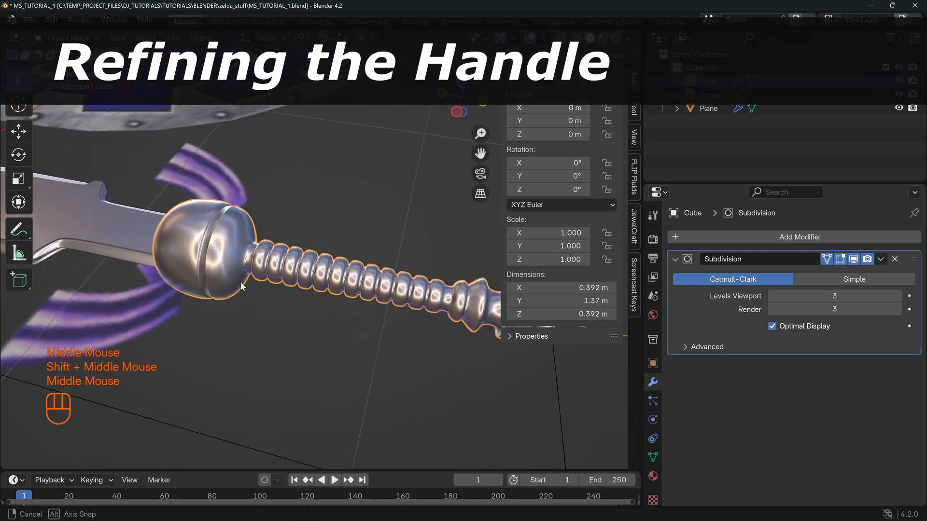
{"action": "key", "text": "Tab"}
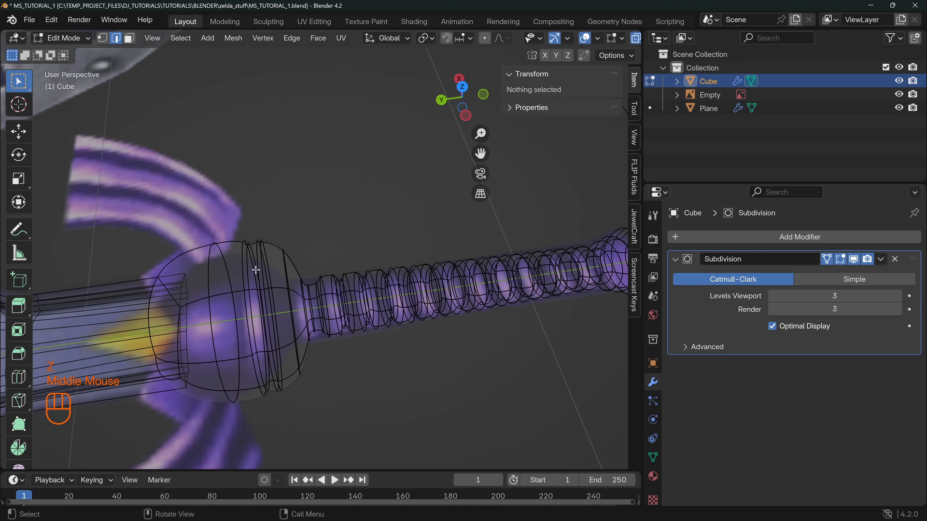
{"action": "scroll", "scroll_direction": "down", "scroll_amount": 3}
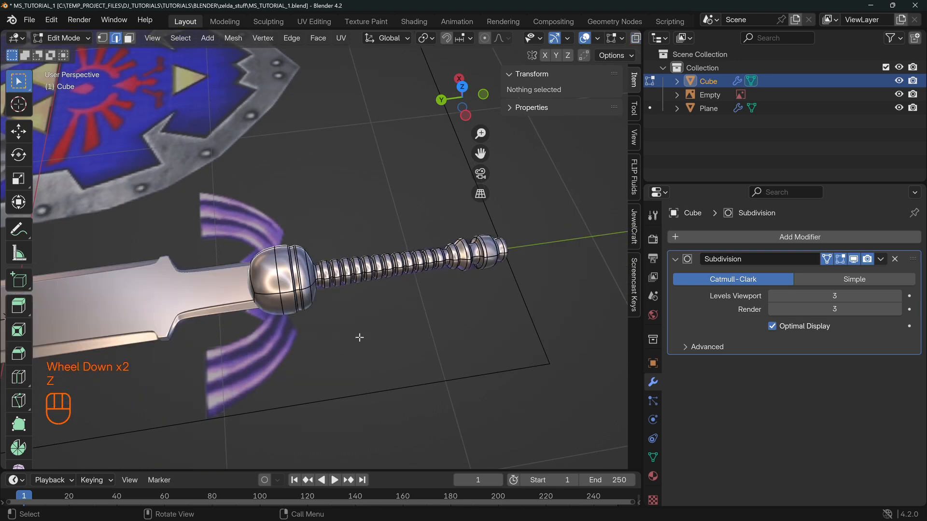
{"action": "key", "text": "Tab"}
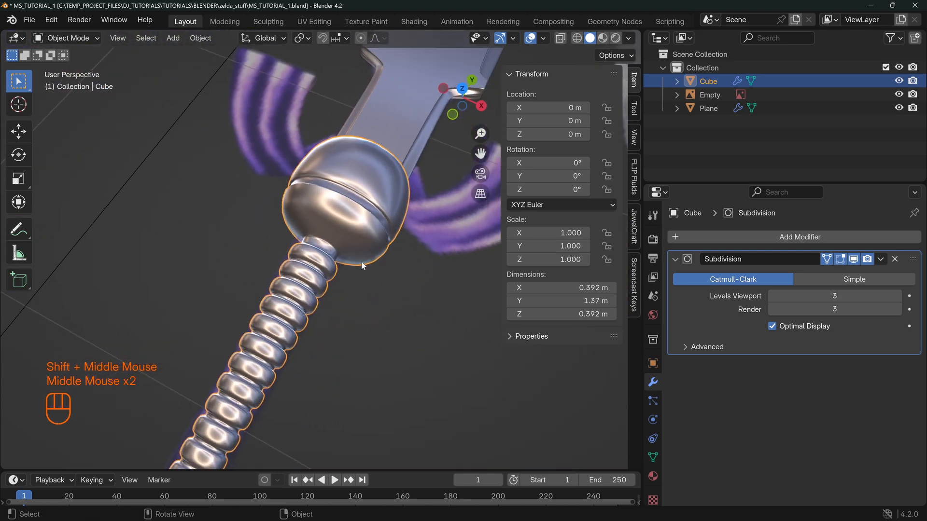
{"action": "scroll", "scroll_direction": "down", "scroll_amount": 3}
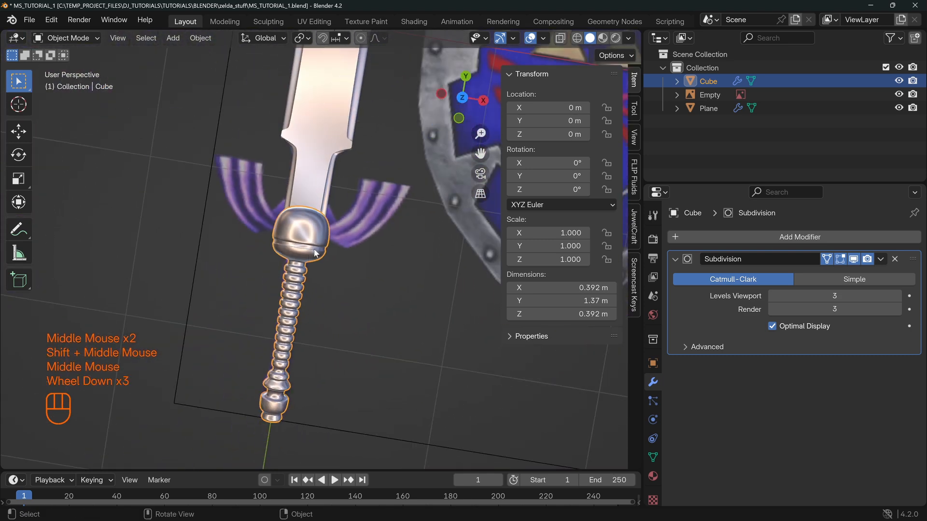
{"action": "key", "text": "KP_7"}
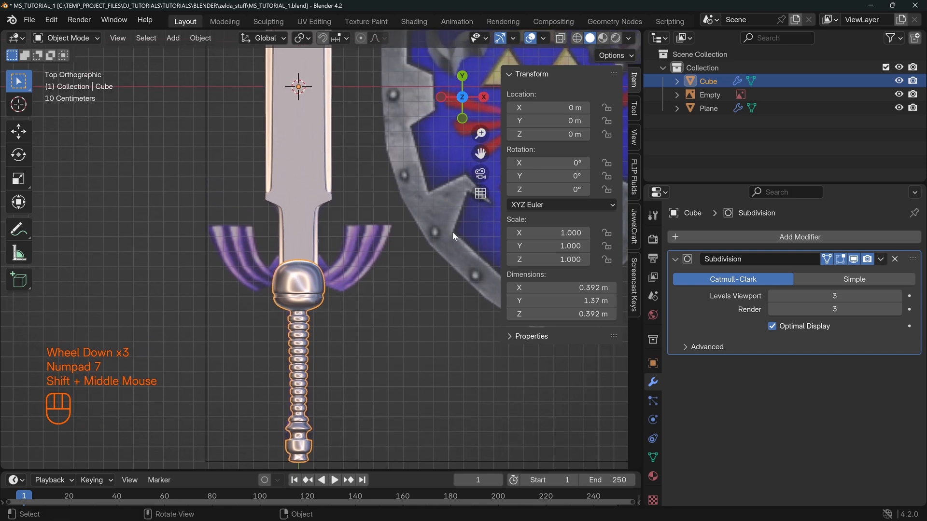
{"action": "scroll", "scroll_direction": "down", "scroll_amount": 3}
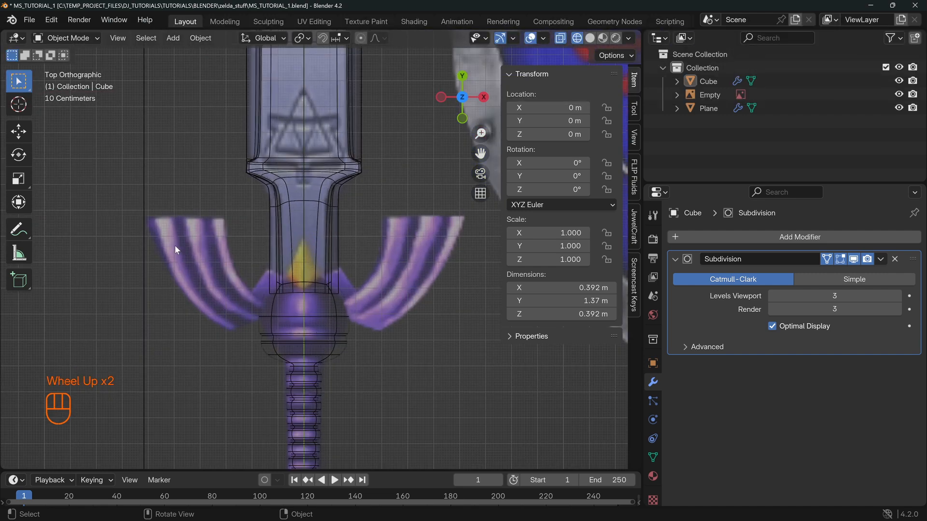
Step: Zoom the see-through top view onto the crossguard reference under the hilt
{"action": "scroll", "scroll_direction": "up", "scroll_amount": 3}
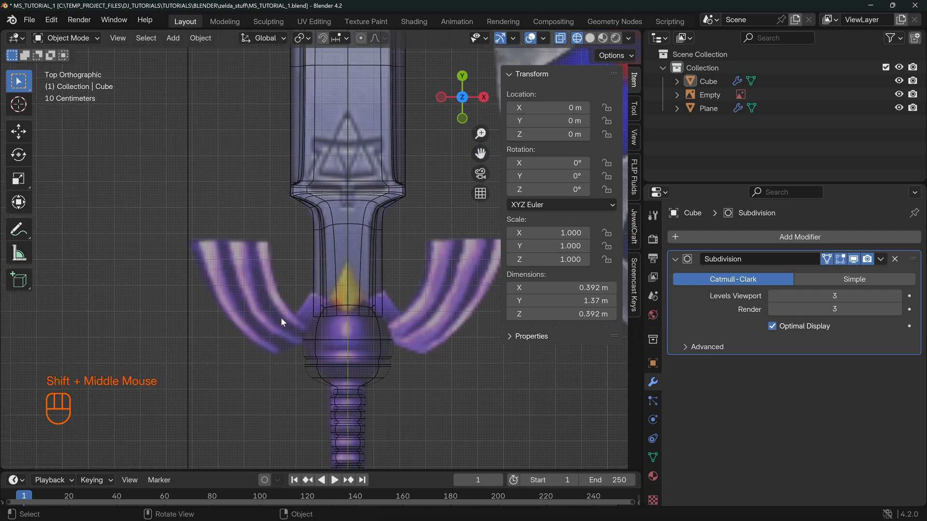
{"action": "mouse_move", "coordinate": [295, 316]}
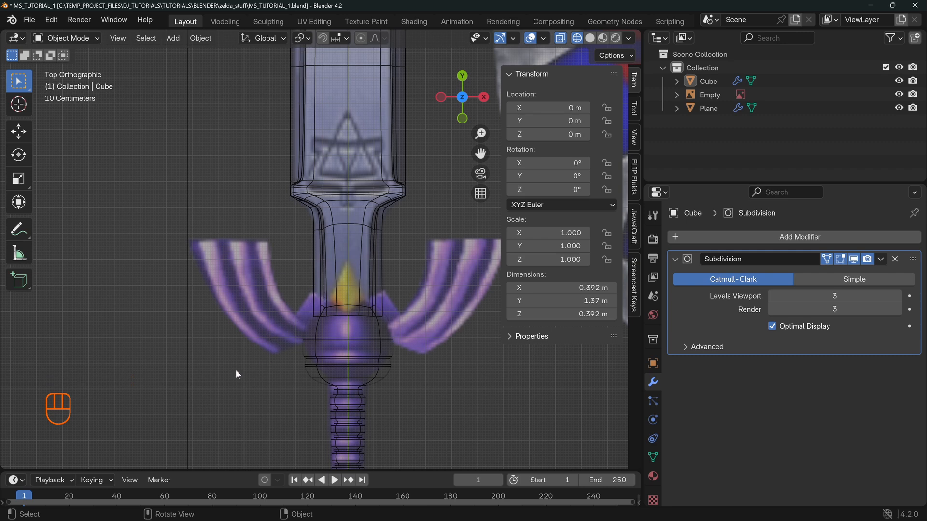
{"action": "mouse_move", "coordinate": [319, 324]}
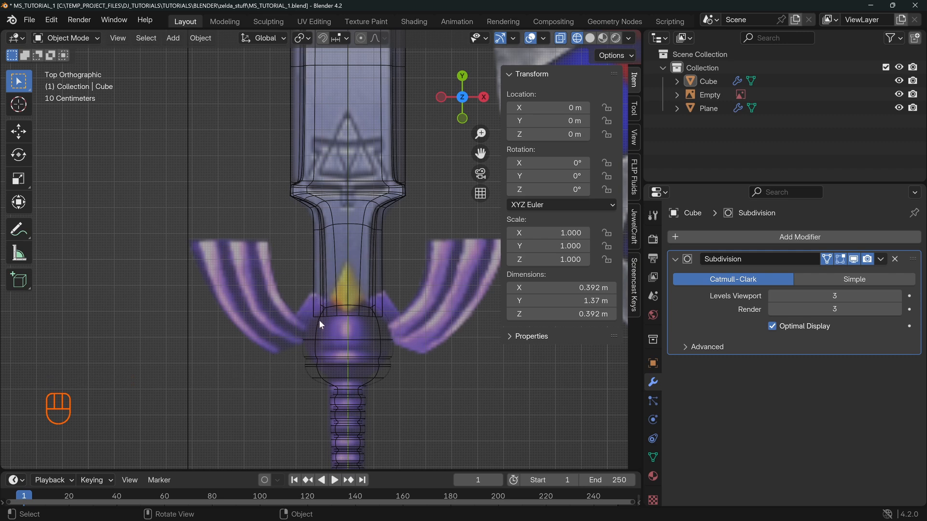
{"action": "mouse_move", "coordinate": [305, 303]}
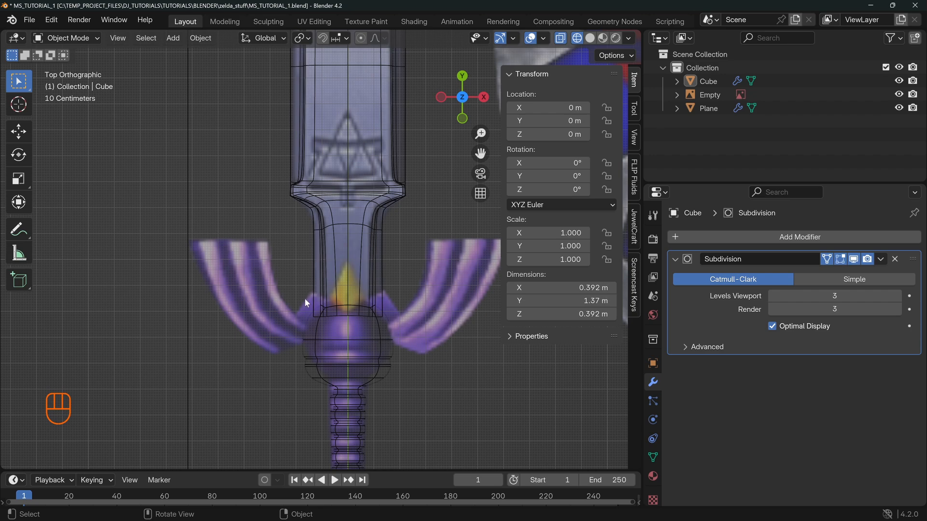
{"action": "mouse_move", "coordinate": [354, 323]}
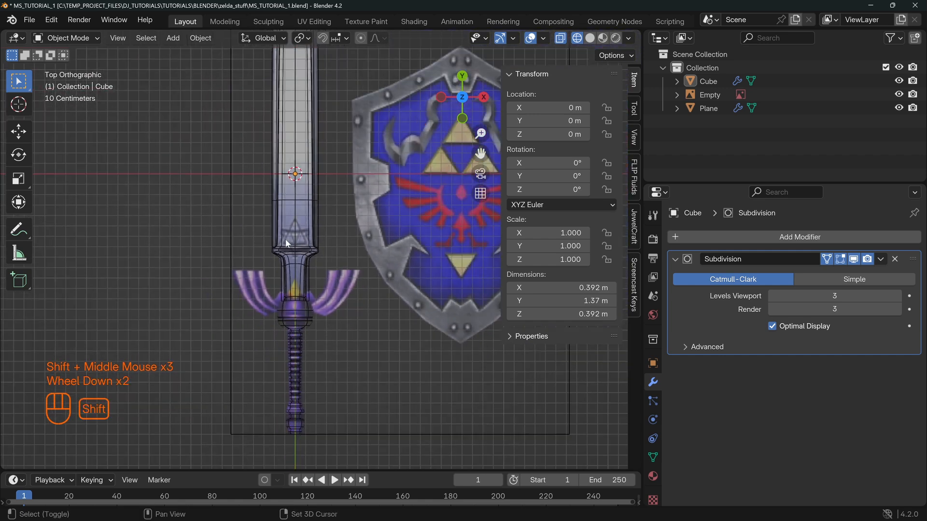
Step: Add a plane over half the crossguard and give it a Mirror modifier across X with clipping on
{"action": "key", "text": "shift+a"}
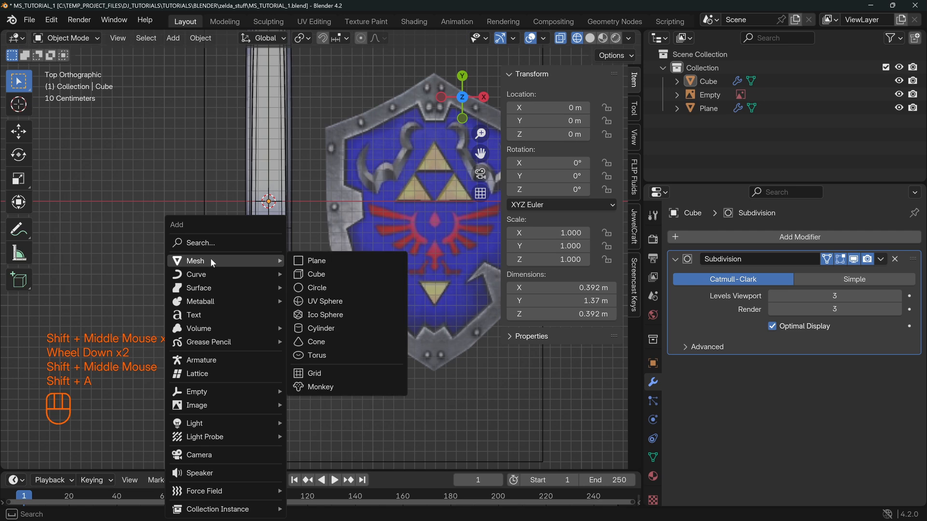
{"action": "mouse_move", "coordinate": [322, 262]}
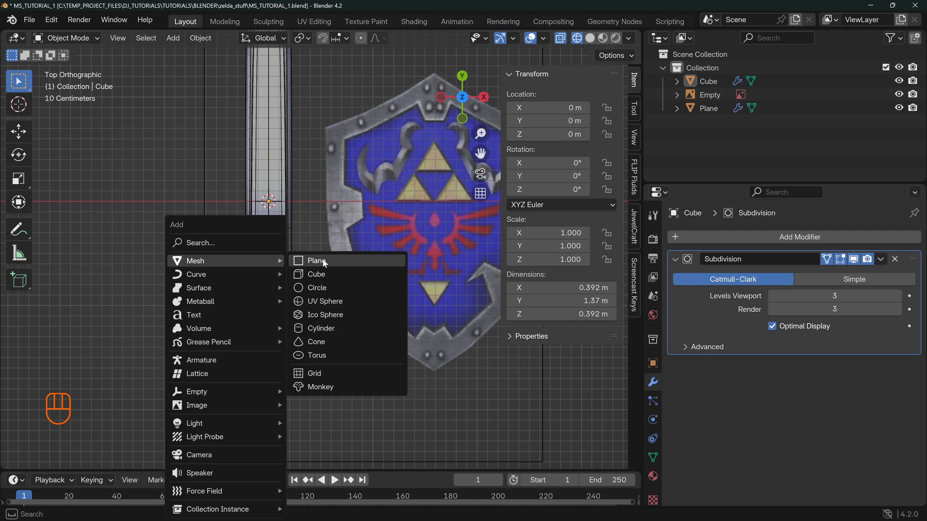
{"action": "left_click", "coordinate": [316, 260]}
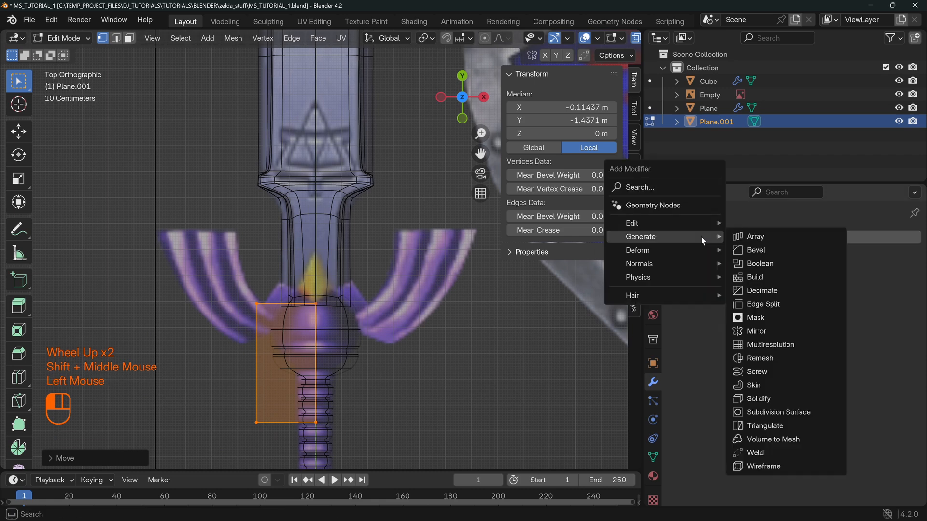
{"action": "left_click", "coordinate": [756, 331]}
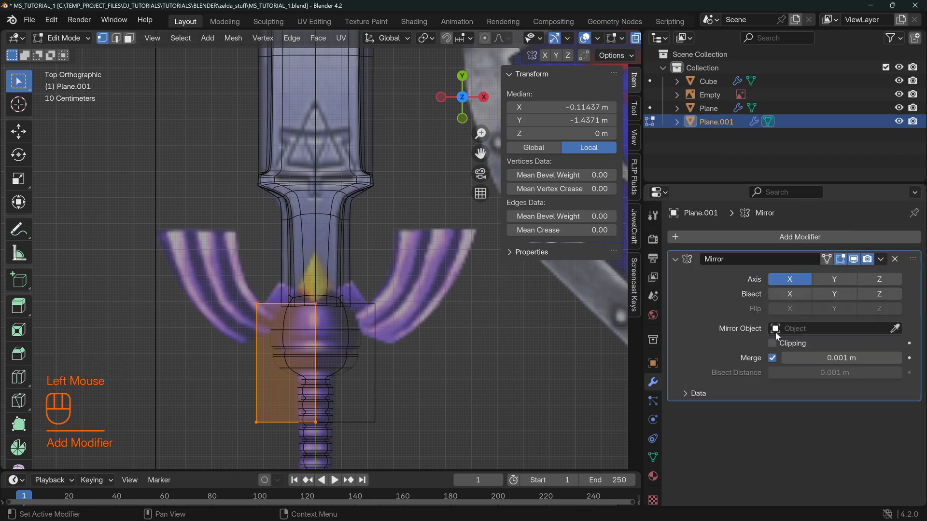
{"action": "left_click", "coordinate": [773, 344]}
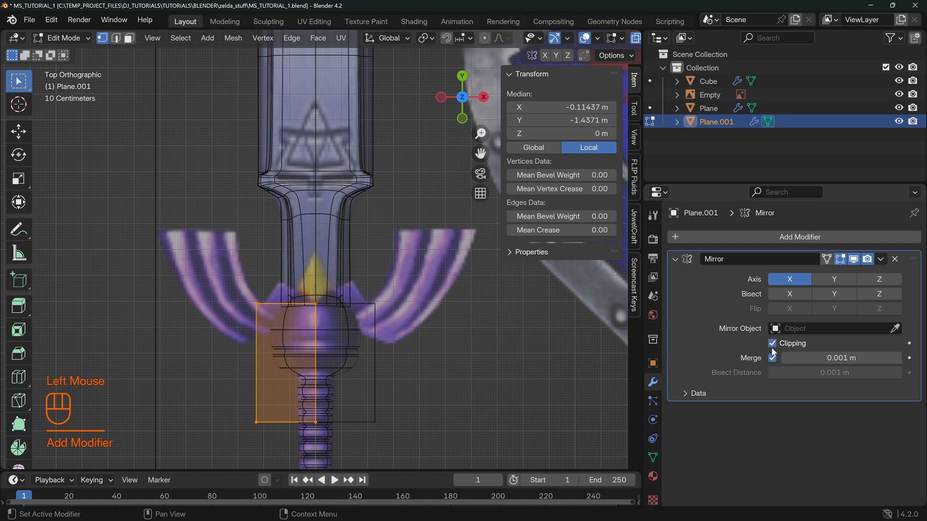
{"action": "scroll", "scroll_direction": "up", "scroll_amount": 3}
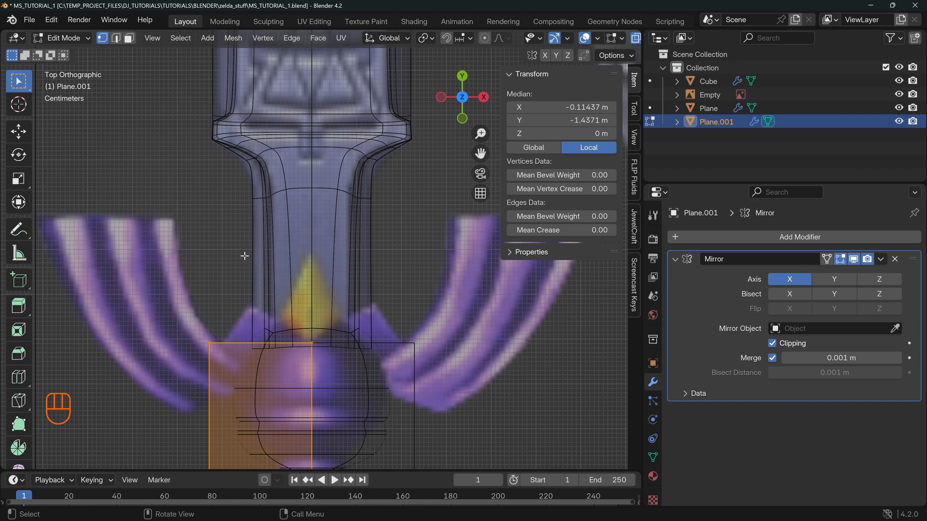
Step: Move the guard piece's vertices to meet at the hilt centre and raise some along Z for depth
{"action": "left_click", "coordinate": [209, 344]}
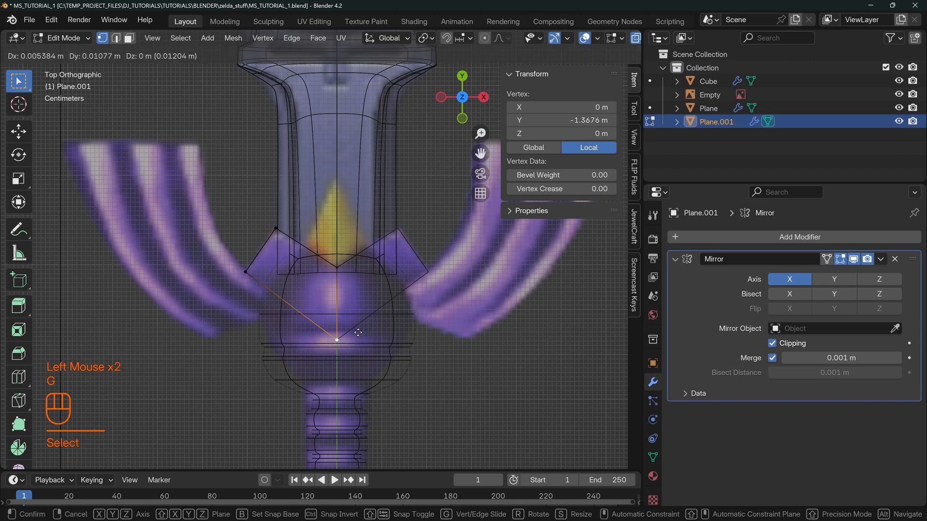
{"action": "left_click", "coordinate": [289, 298]}
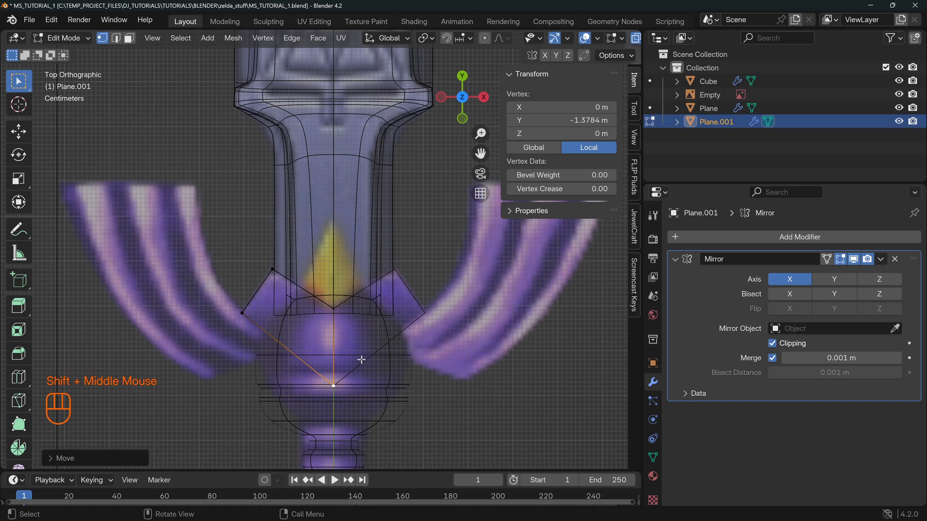
{"action": "mouse_move", "coordinate": [260, 290]}
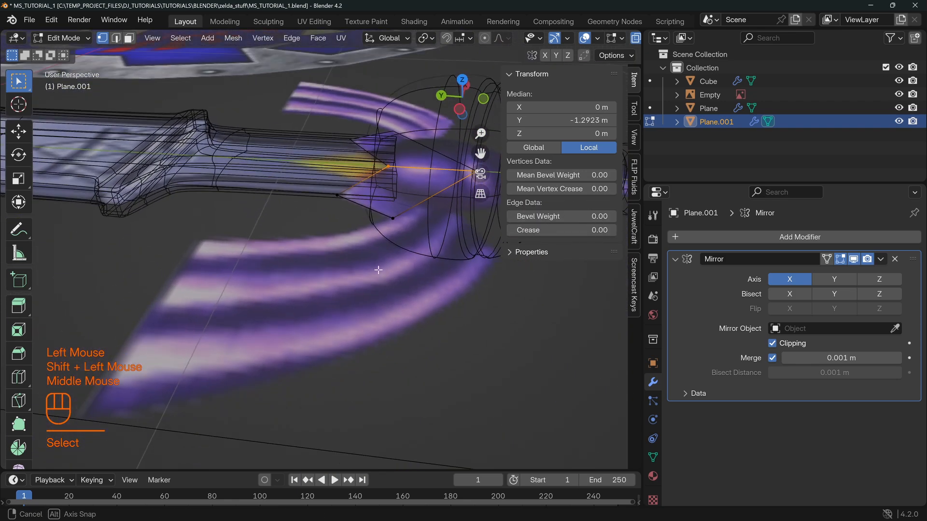
{"action": "key", "text": "g"}
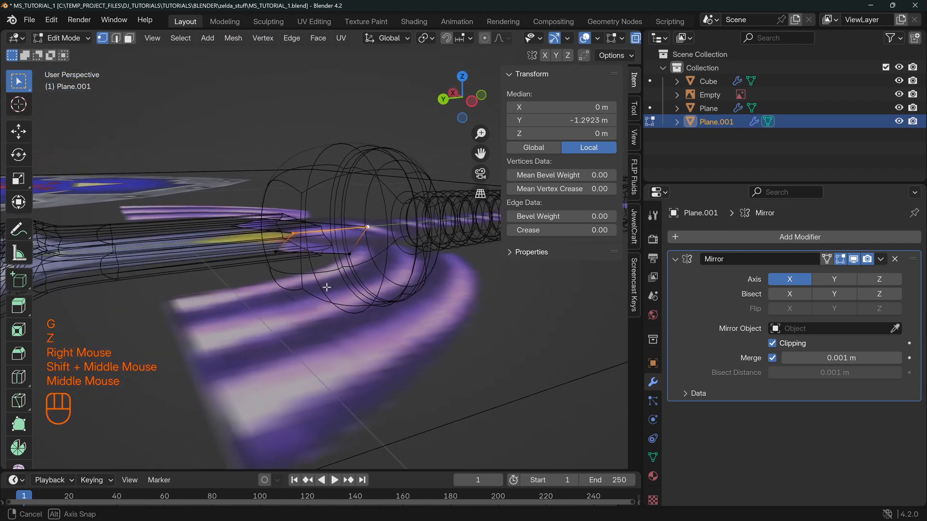
{"action": "key", "text": "KP_7"}
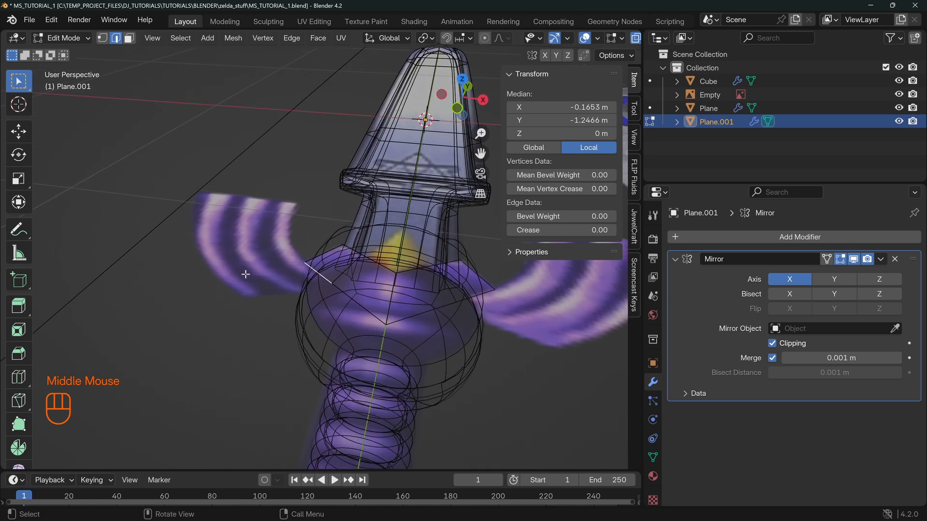
Step: Extrude the guard's outer edges outward and place the wing corners on the reference outline
{"action": "key", "text": "e"}
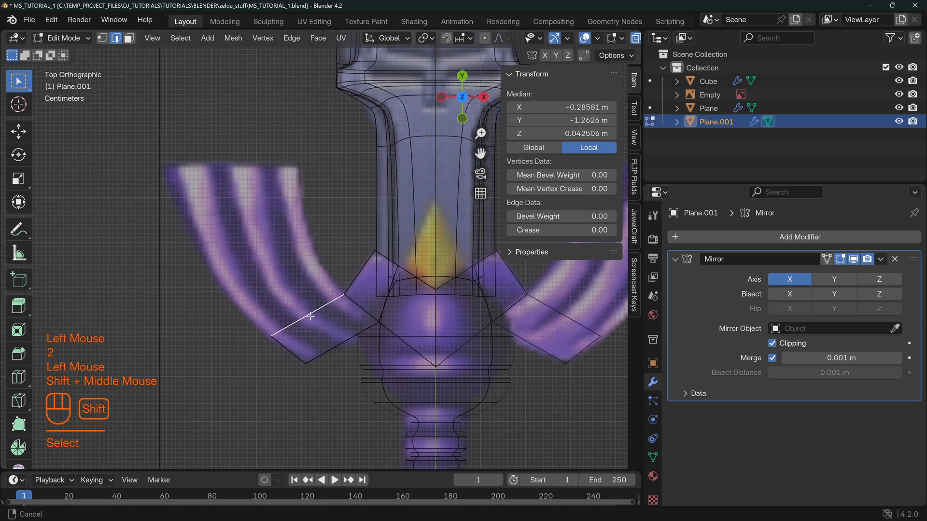
{"action": "key", "text": "e"}
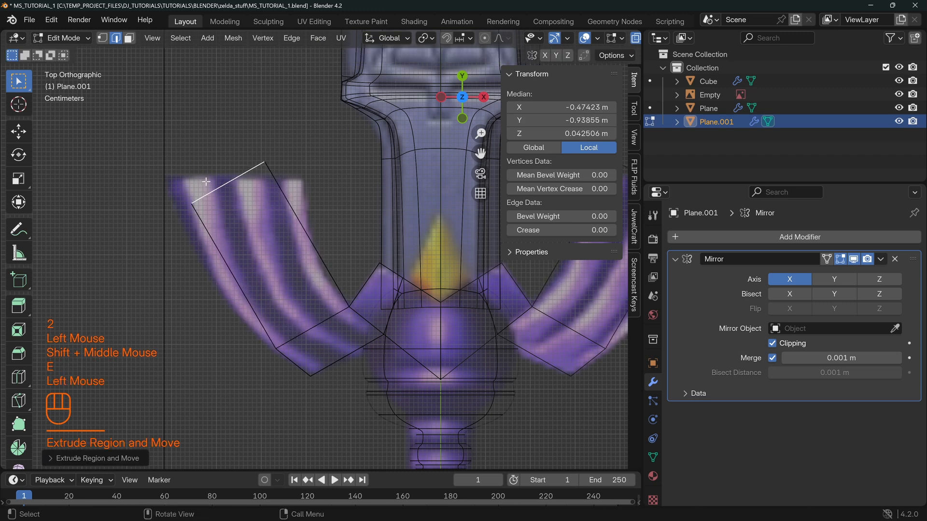
{"action": "key", "text": "s"}
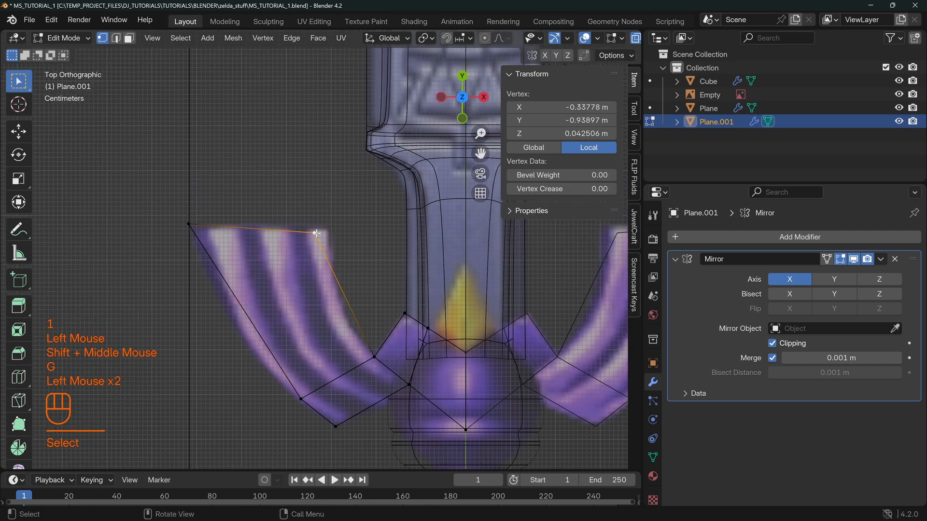
{"action": "left_click_drag", "start_coordinate": [314, 233], "coordinate": [235, 360]}
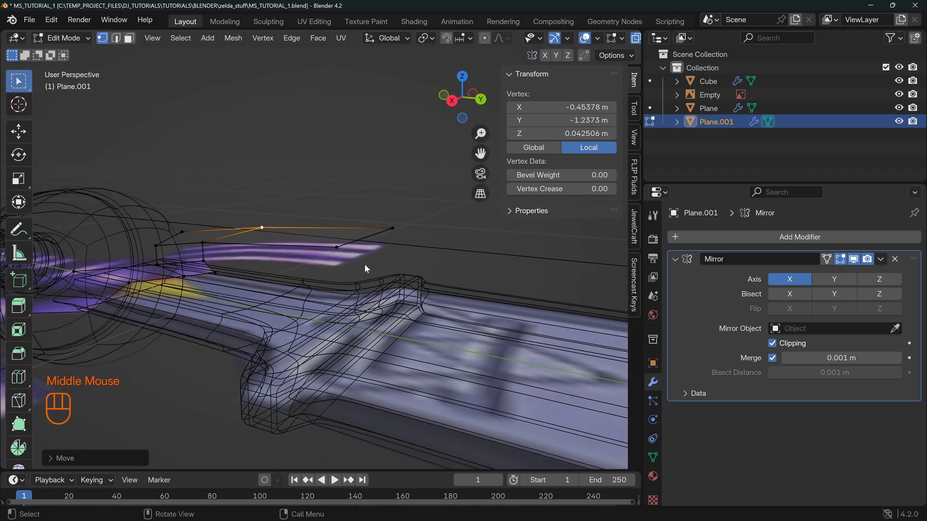
Step: Orbit to check the wing from the side and edge-on, then start a loop cut on it
{"action": "left_click_drag", "start_coordinate": [355, 267], "coordinate": [443, 299]}
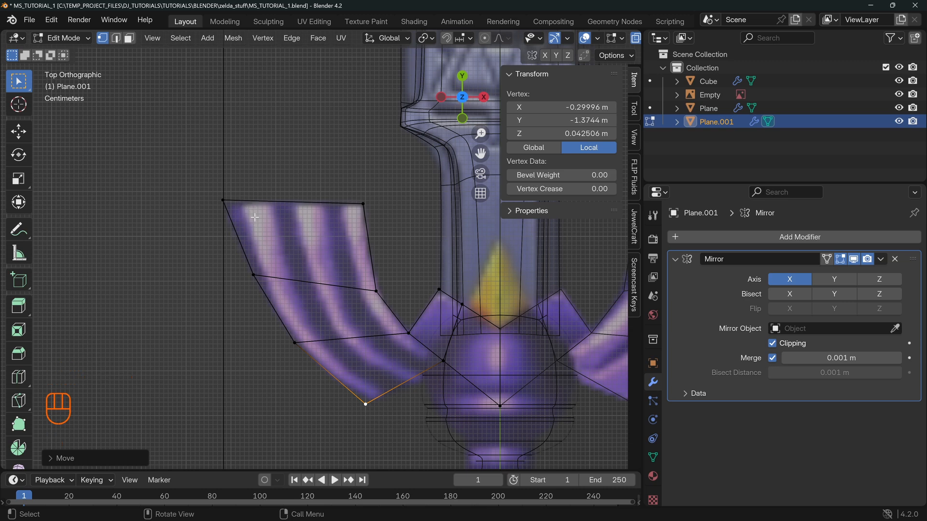
{"action": "mouse_move", "coordinate": [352, 211]}
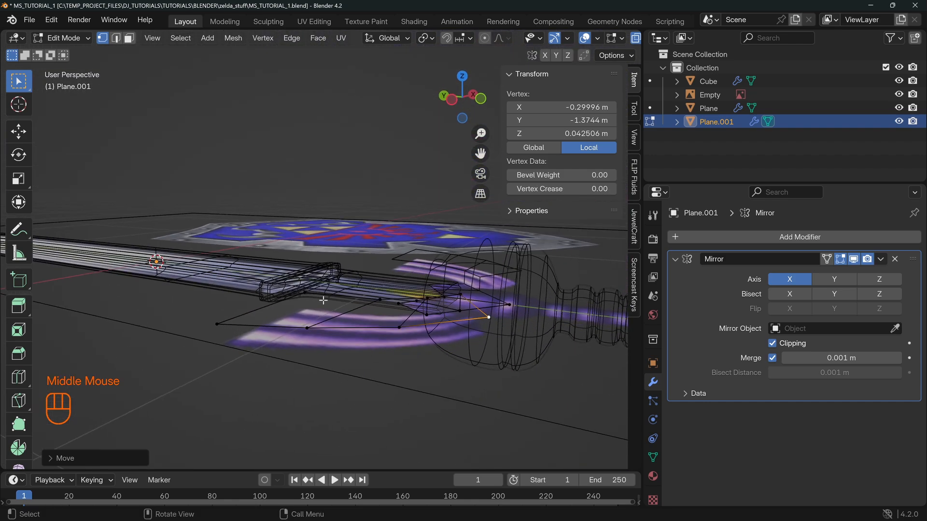
{"action": "left_click_drag", "start_coordinate": [325, 296], "coordinate": [273, 290]}
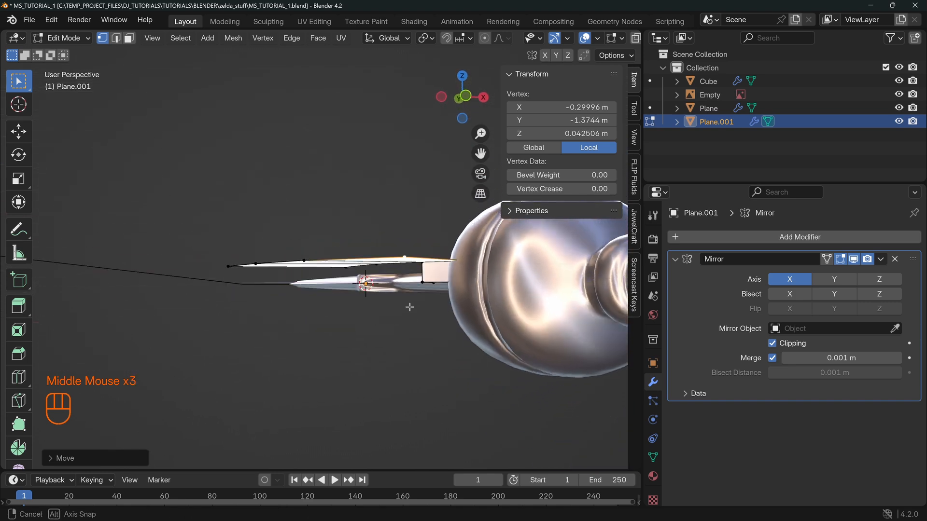
{"action": "left_click_drag", "start_coordinate": [410, 307], "coordinate": [396, 331]}
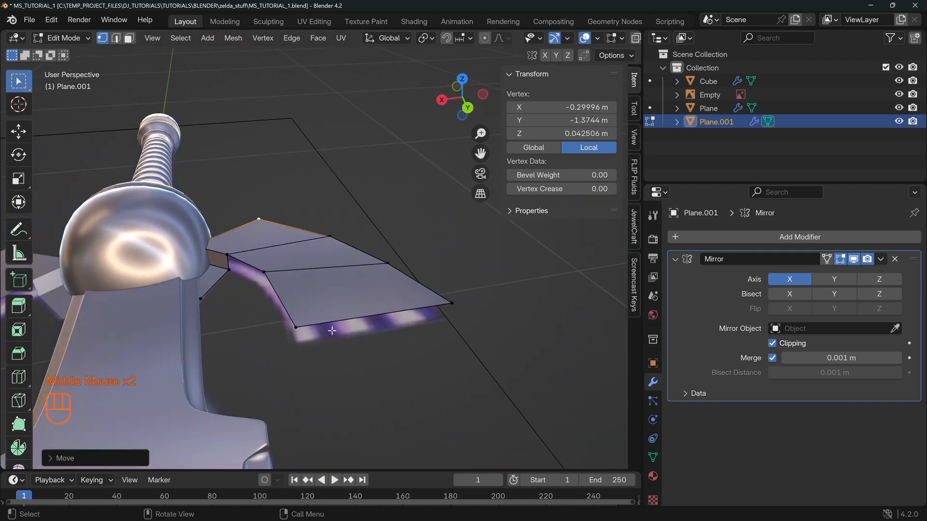
{"action": "key", "text": "ctrl+r"}
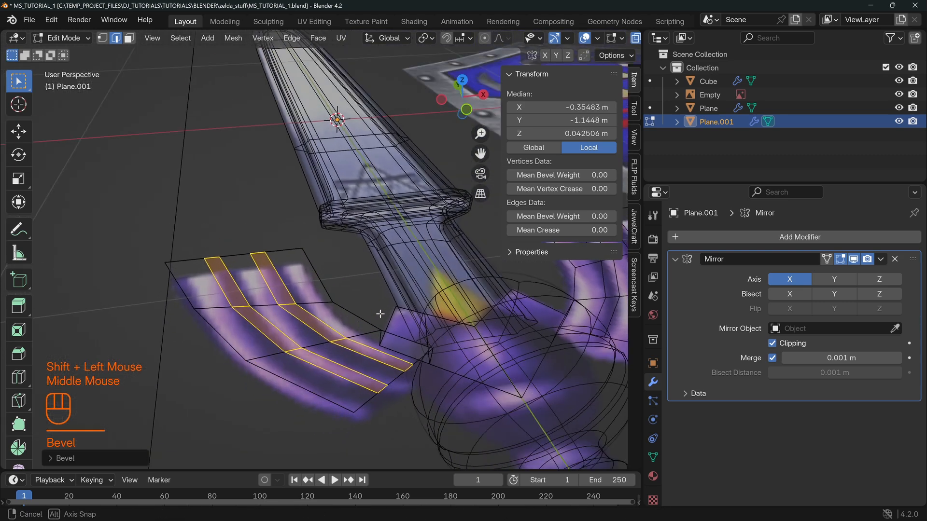
Step: Bevel the wing's stripe edge loops into ridged bands and isolate the guard piece
{"action": "key", "text": "e"}
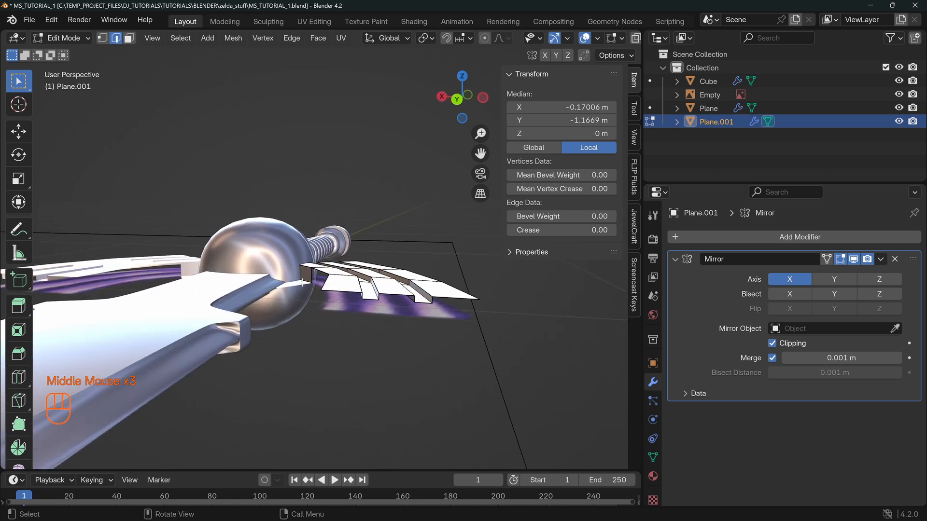
{"action": "key", "text": "g"}
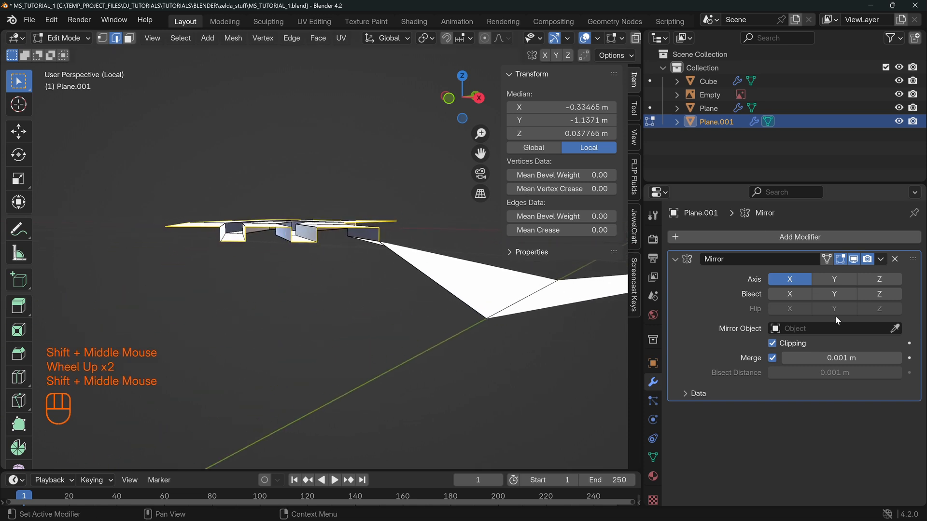
Step: Enable Z as well as X on the wing's Mirror modifier and select its side faces
{"action": "left_click", "coordinate": [879, 279]}
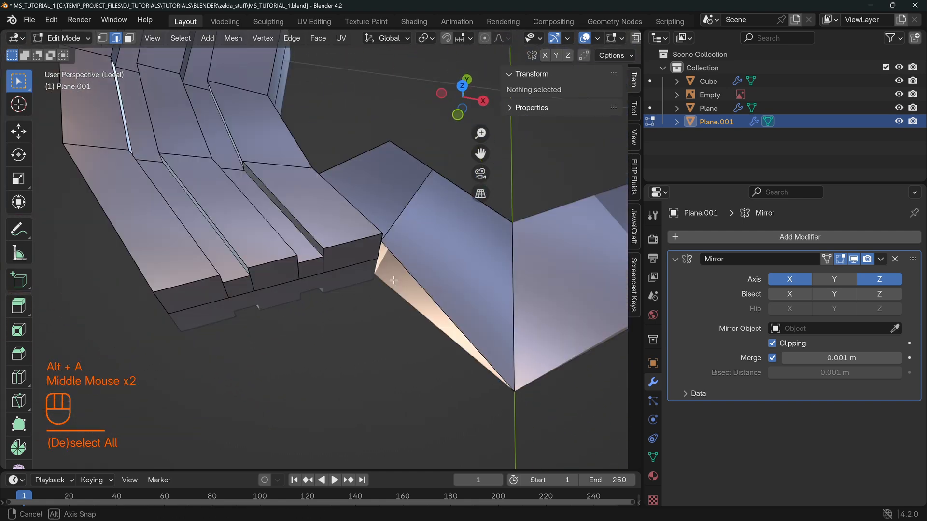
{"action": "scroll", "scroll_direction": "down", "scroll_amount": 3}
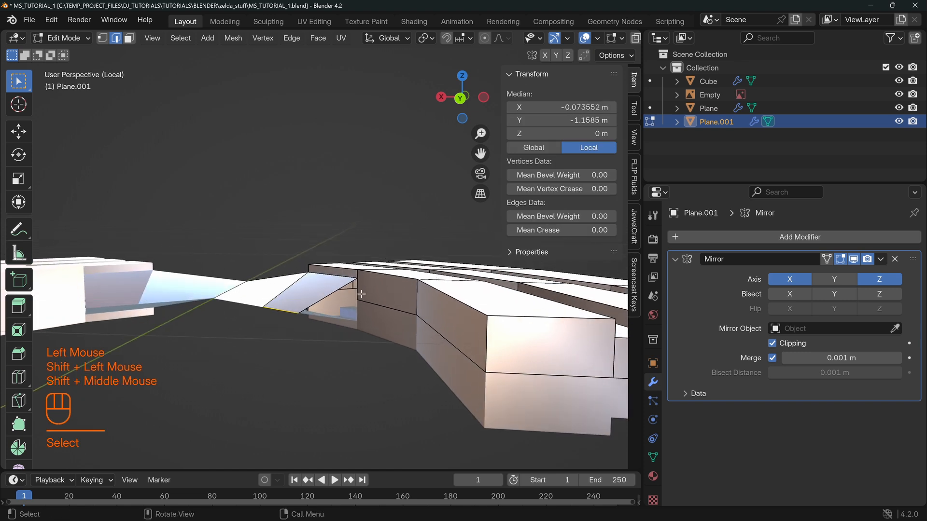
{"action": "left_click", "coordinate": [772, 342]}
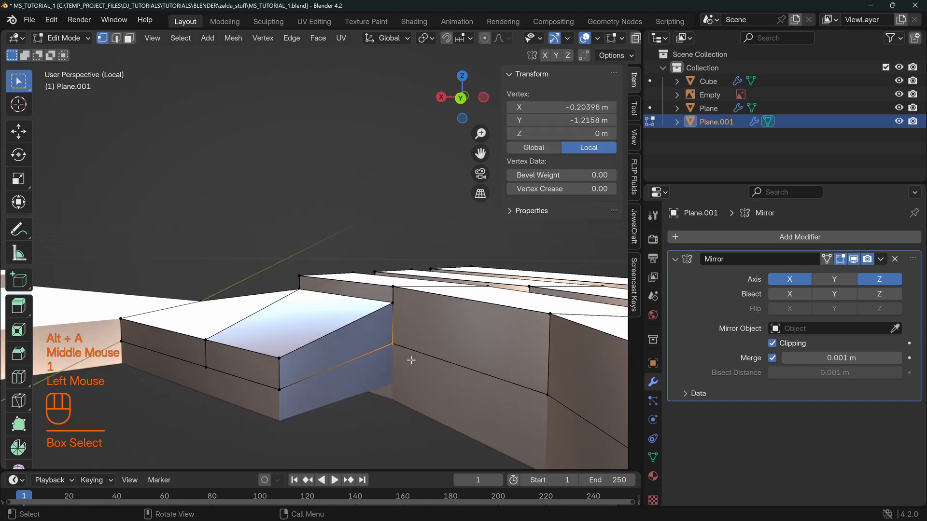
Step: Select the whole wing mesh and Merge by Distance, removing 9 duplicate vertices
{"action": "key", "text": "m"}
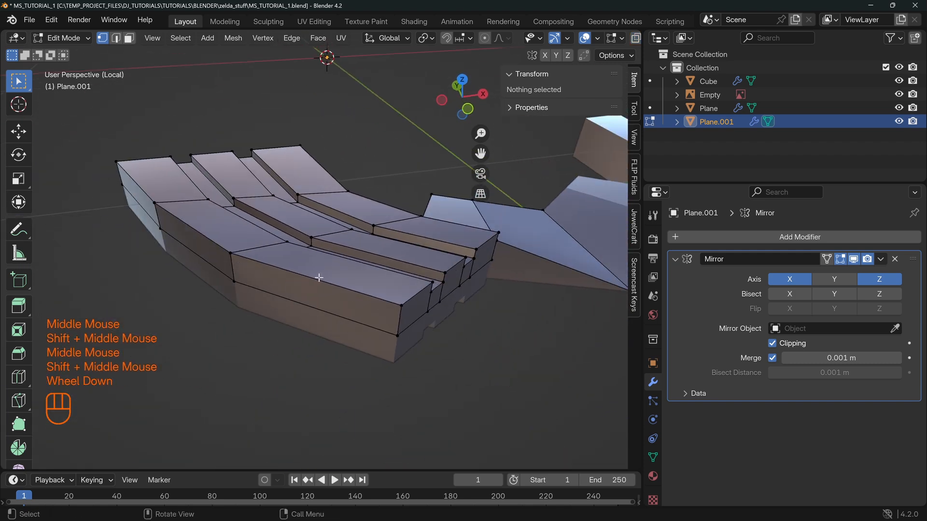
{"action": "key", "text": "a"}
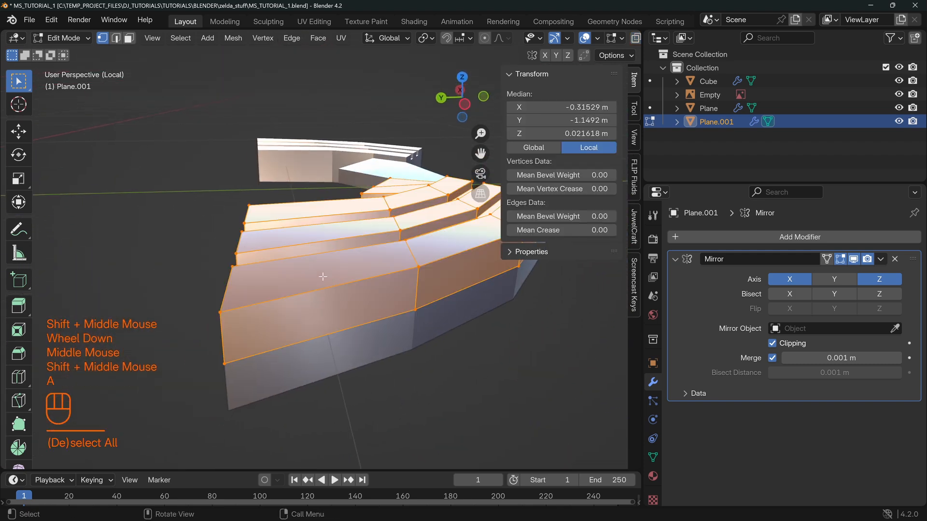
{"action": "key", "text": "m"}
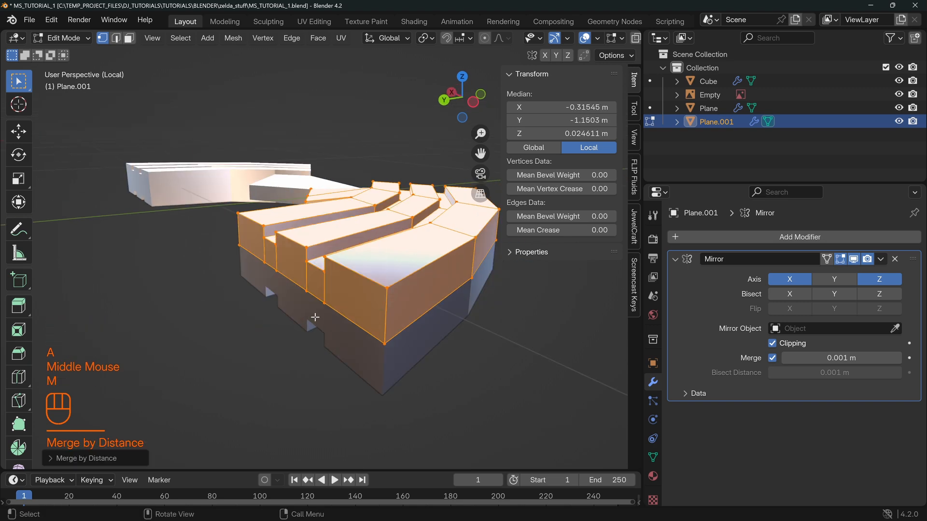
{"action": "key", "text": "m"}
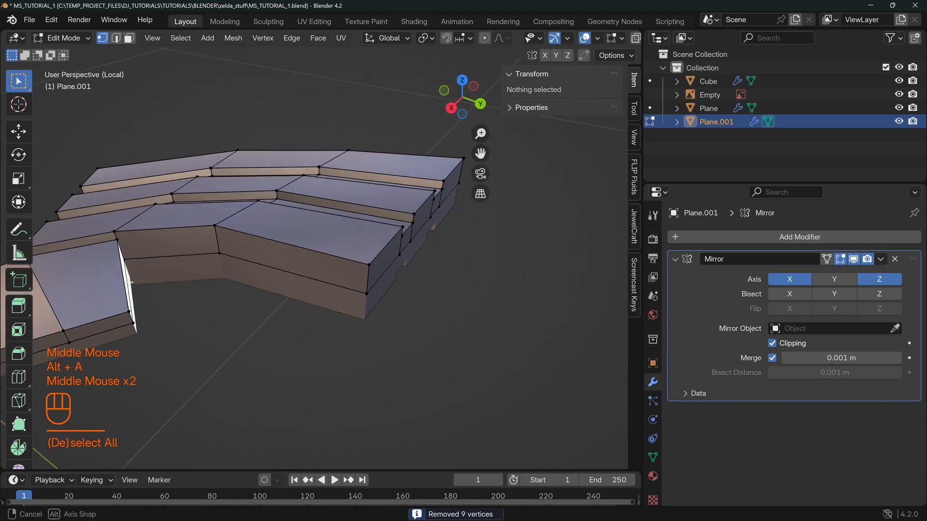
Step: Extrude the crossguard's centre edge upward along Z and show the wing as one solid object
{"action": "key", "text": "Tab"}
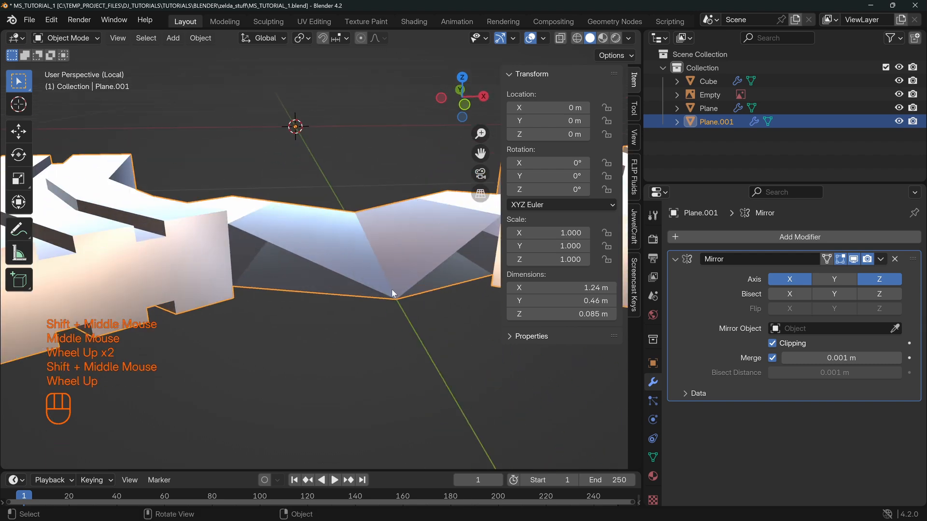
{"action": "key", "text": "Tab"}
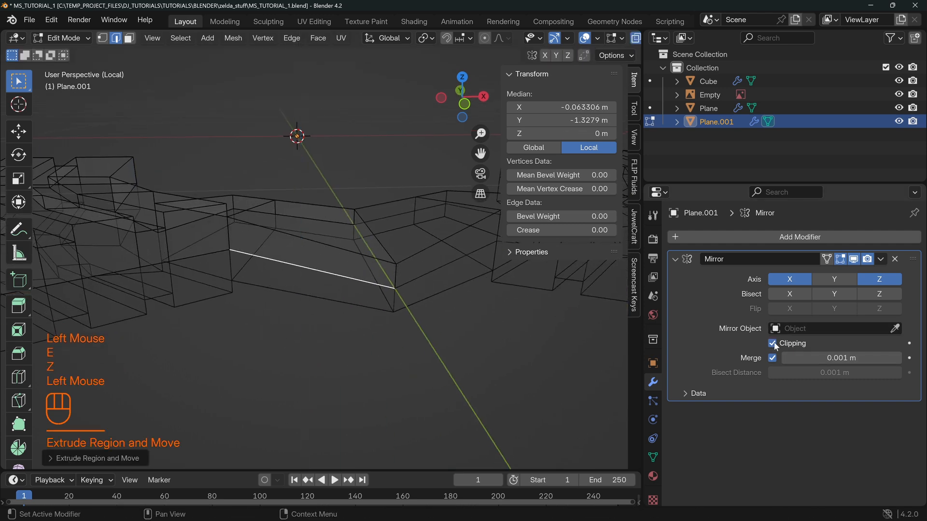
{"action": "key", "text": "alt+a"}
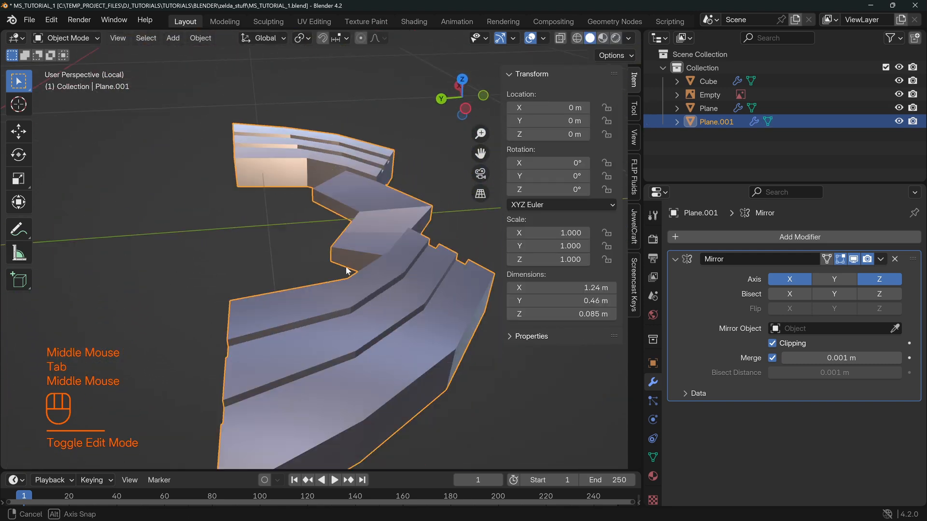
Step: Set the crossguard to smooth shading and tweak its cage under the Catmull-Clark Subdivision modifier
{"action": "left_click_drag", "start_coordinate": [345, 270], "coordinate": [295, 283]}
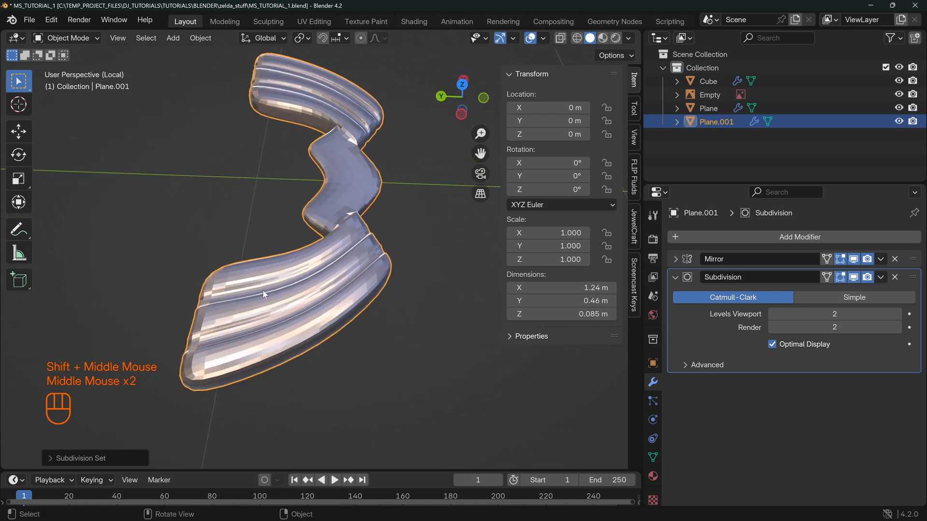
{"action": "right_click", "coordinate": [262, 293]}
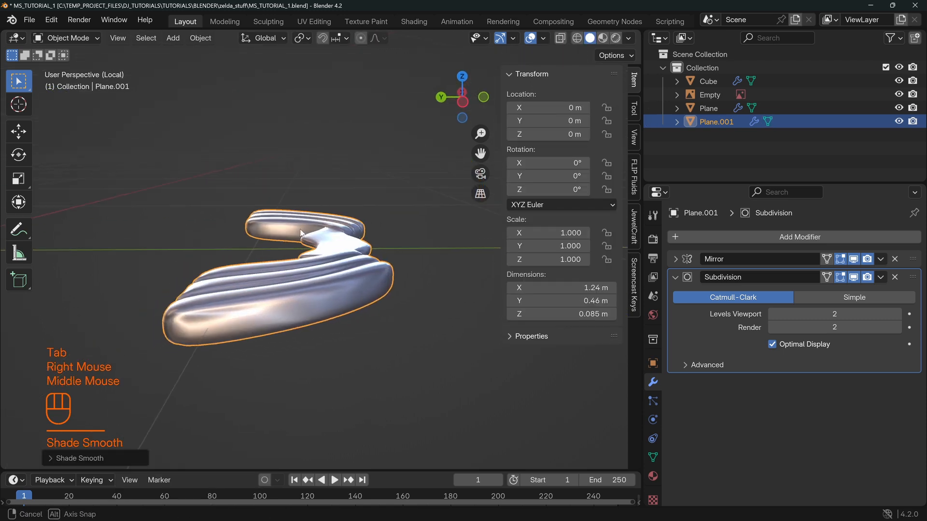
{"action": "key", "text": "Tab"}
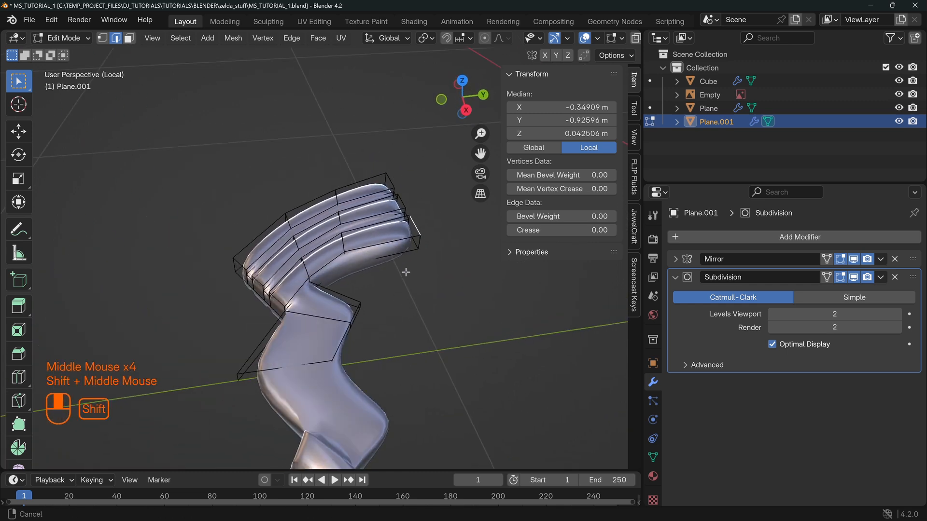
{"action": "left_click_drag", "start_coordinate": [405, 273], "coordinate": [339, 196]}
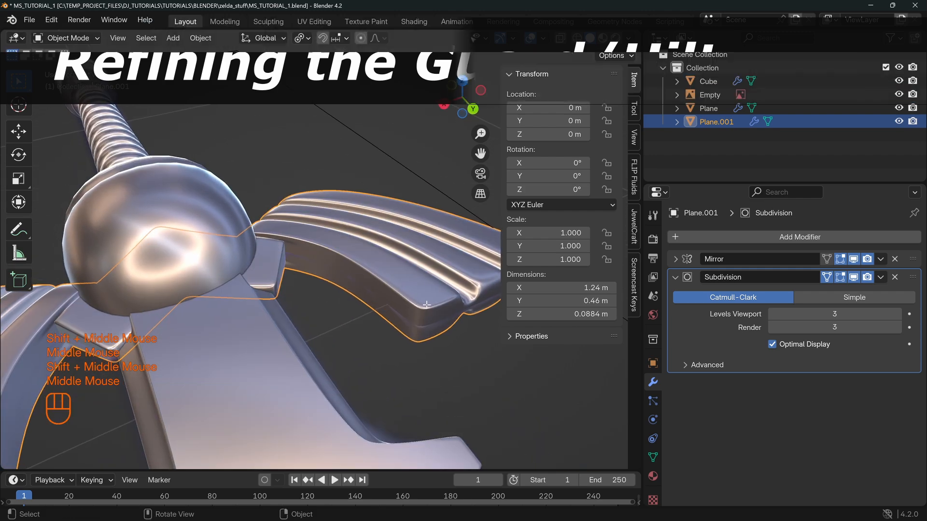
Step: Review the level-3 subdivided crossguard in edit mode and switch to the top-down view (Numpad 7)
{"action": "key", "text": "Tab"}
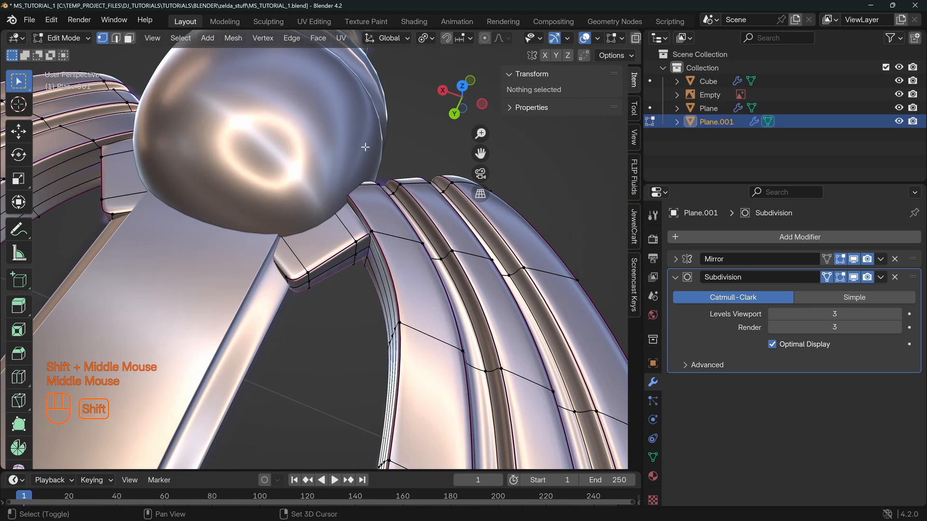
{"action": "key", "text": "Tab"}
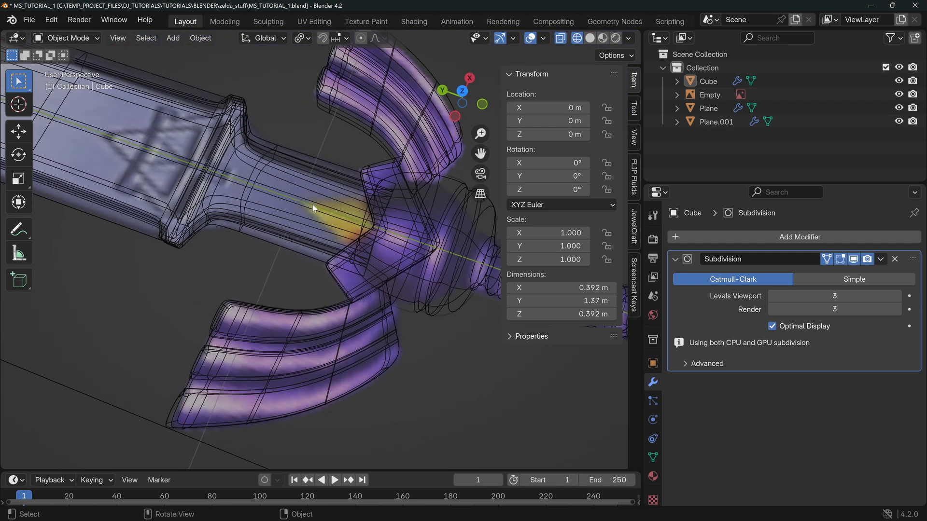
{"action": "left_click_drag", "start_coordinate": [313, 209], "coordinate": [346, 236]}
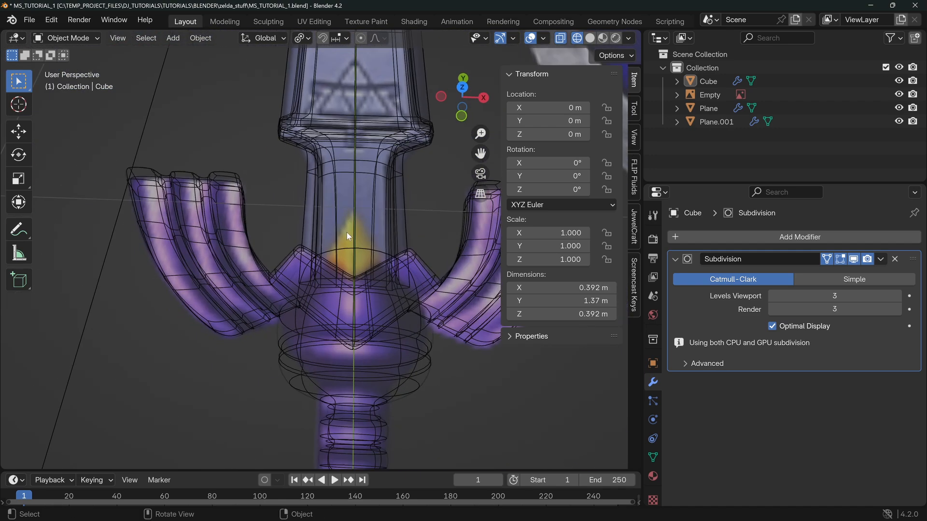
{"action": "key", "text": "KP_7"}
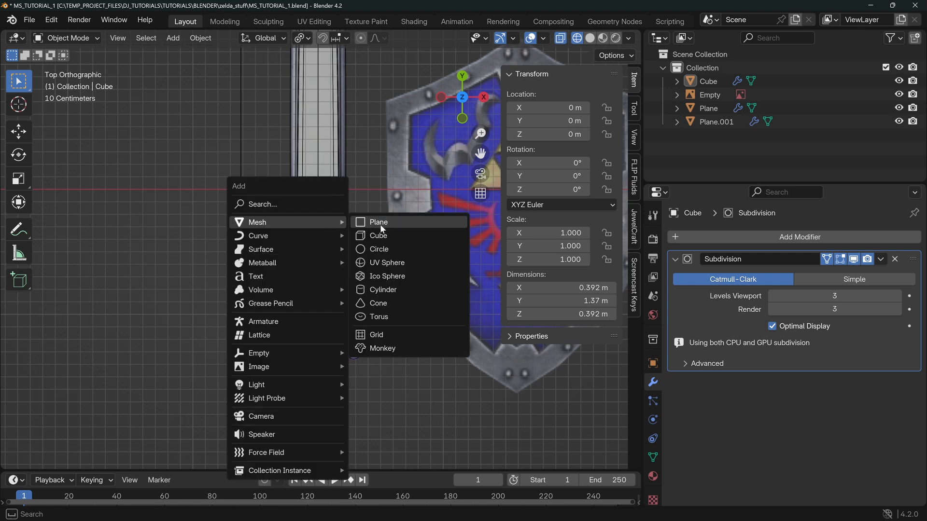
Step: Add a new plane, Plane.002, over the hilt collar and give it a Mirror modifier on X
{"action": "left_click", "coordinate": [379, 222]}
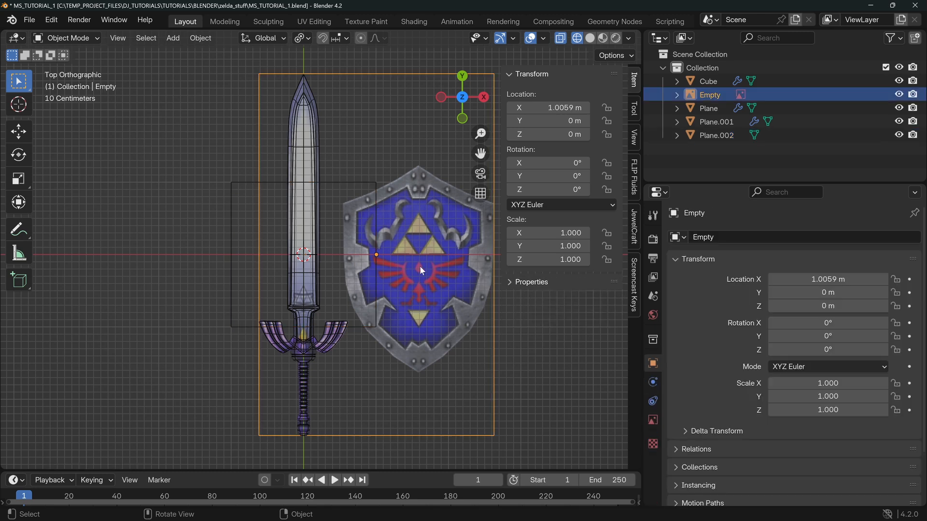
{"action": "left_click", "coordinate": [715, 135]}
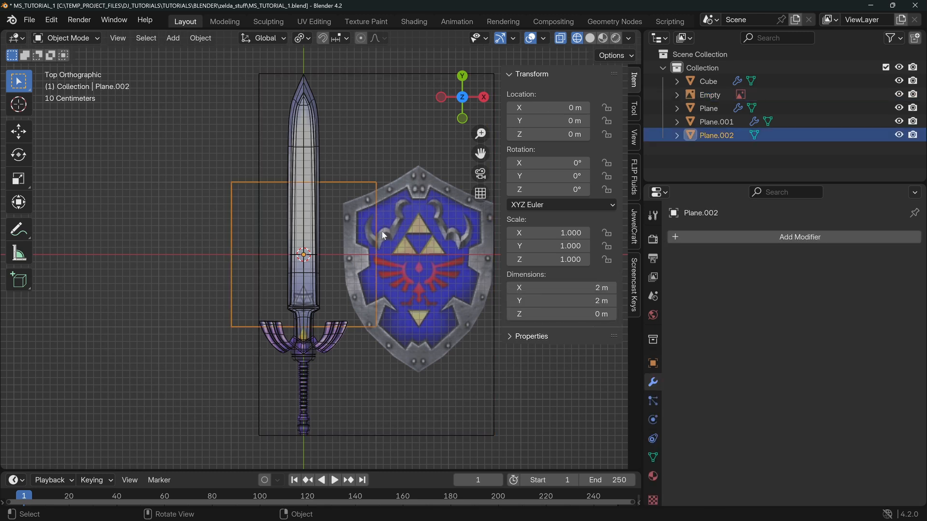
{"action": "key", "text": "Tab"}
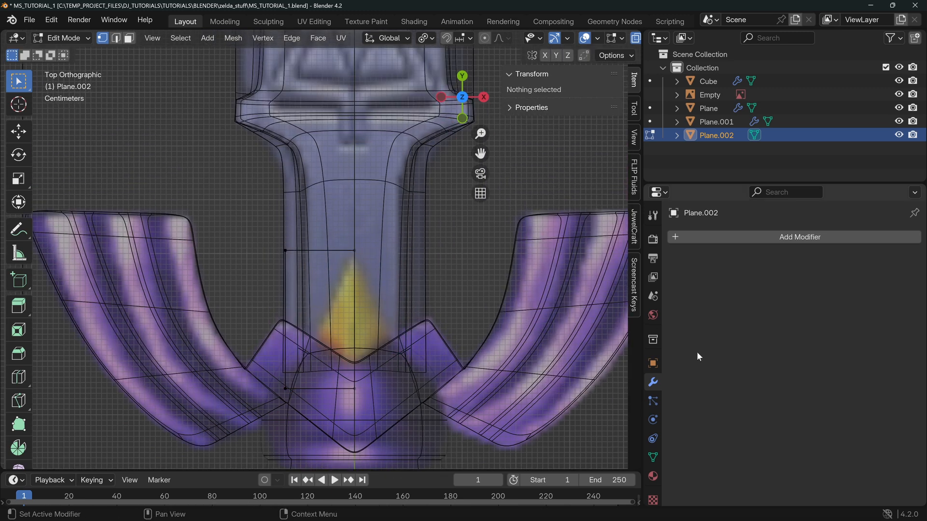
{"action": "left_click", "coordinate": [799, 238]}
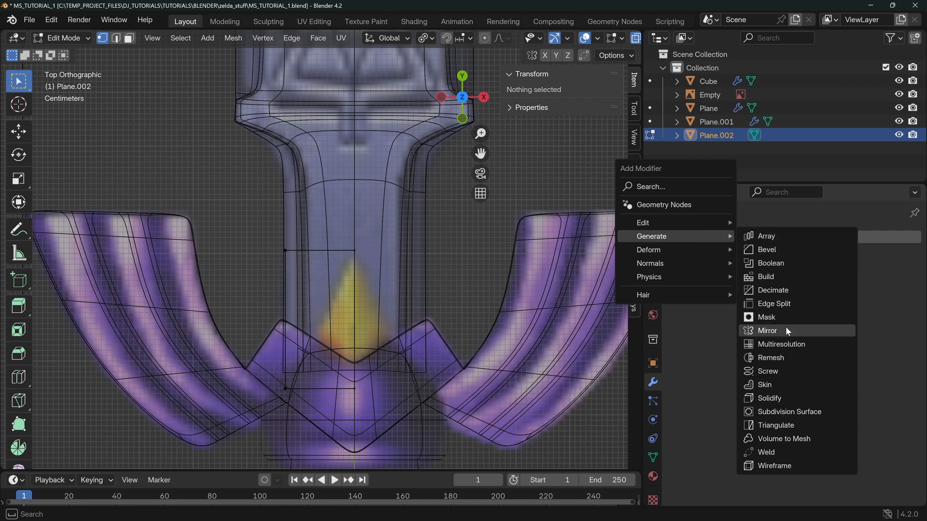
{"action": "left_click", "coordinate": [766, 330]}
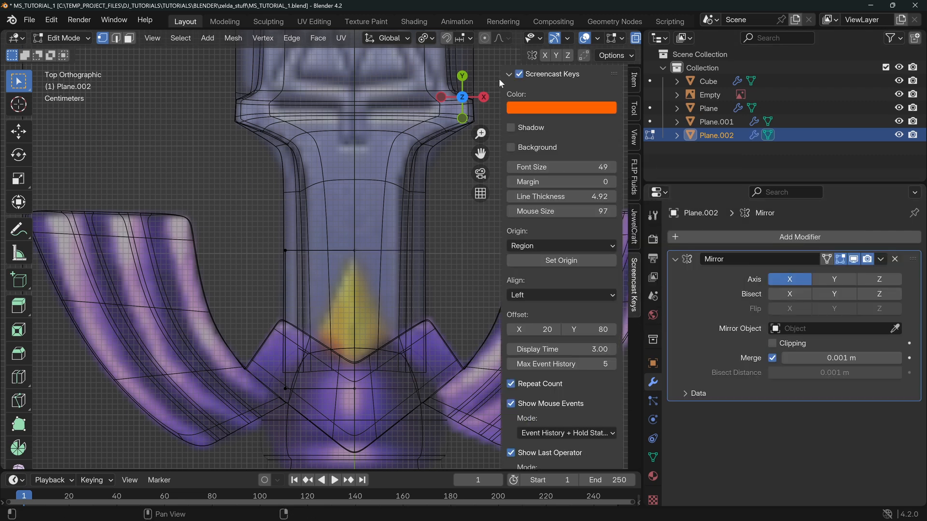
Step: Move the plane's corner vertices into a pointed gem outline over the guard centre with clipping on
{"action": "double_click", "coordinate": [284, 251]}
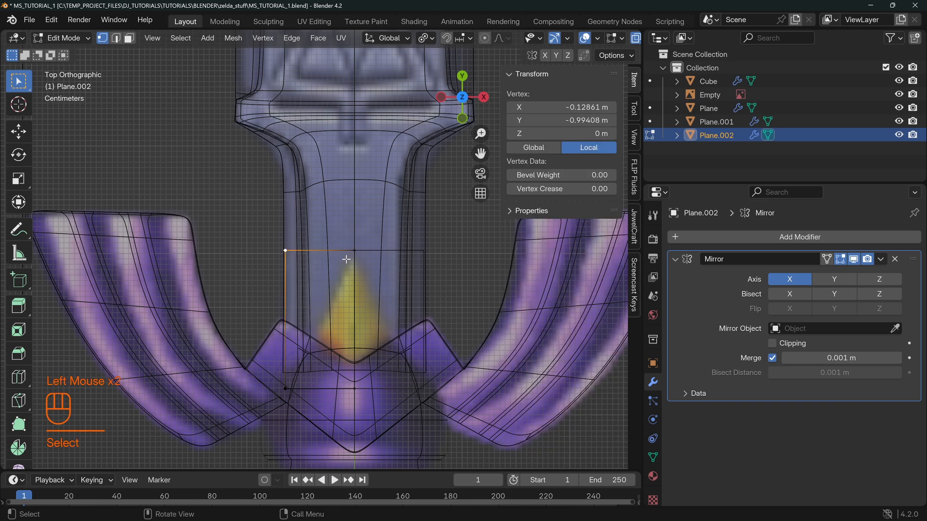
{"action": "key", "text": "g"}
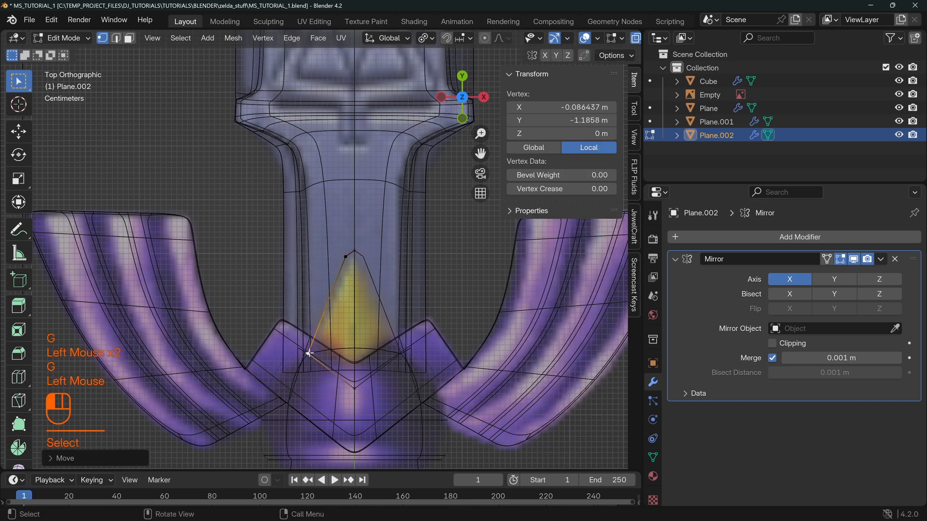
{"action": "left_click_drag", "start_coordinate": [306, 353], "coordinate": [351, 368]}
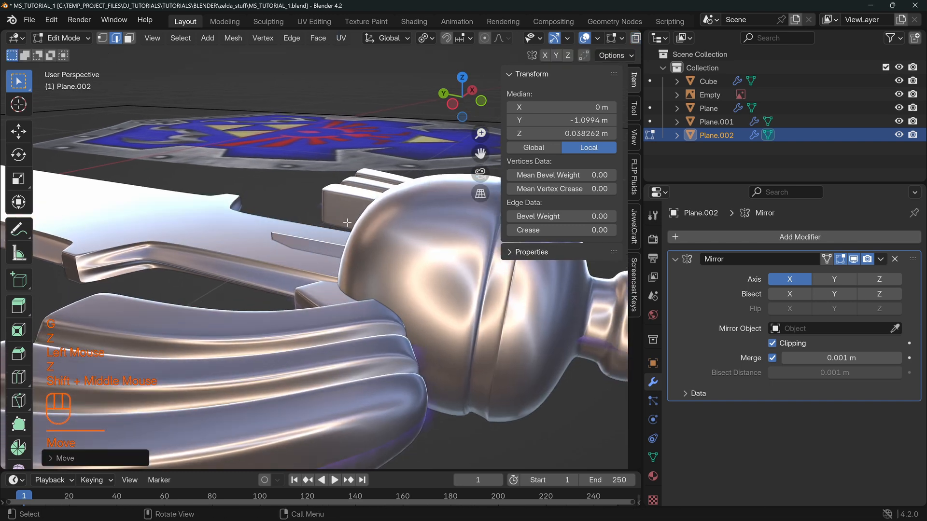
Step: Raise the gem outline's vertices along Z into a pointed shape above the collar
{"action": "scroll", "scroll_direction": "down", "scroll_amount": 3}
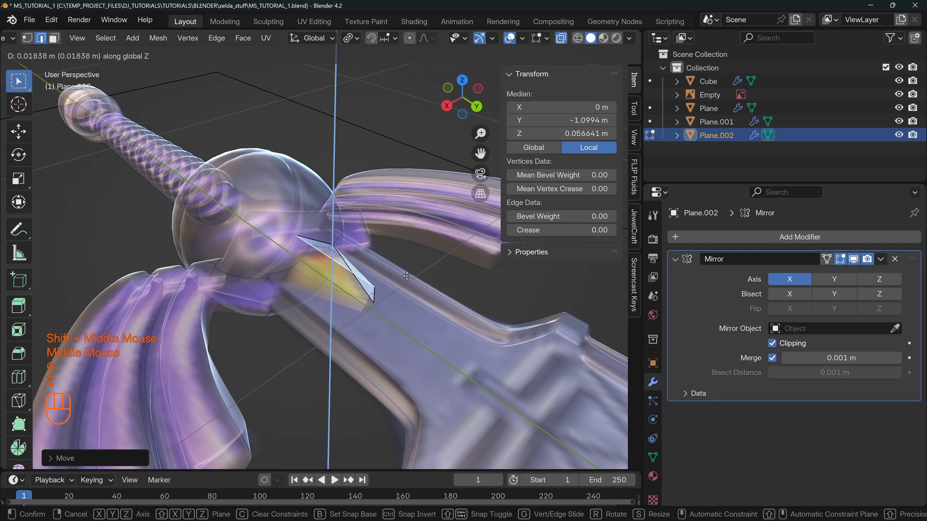
{"action": "key", "text": "z"}
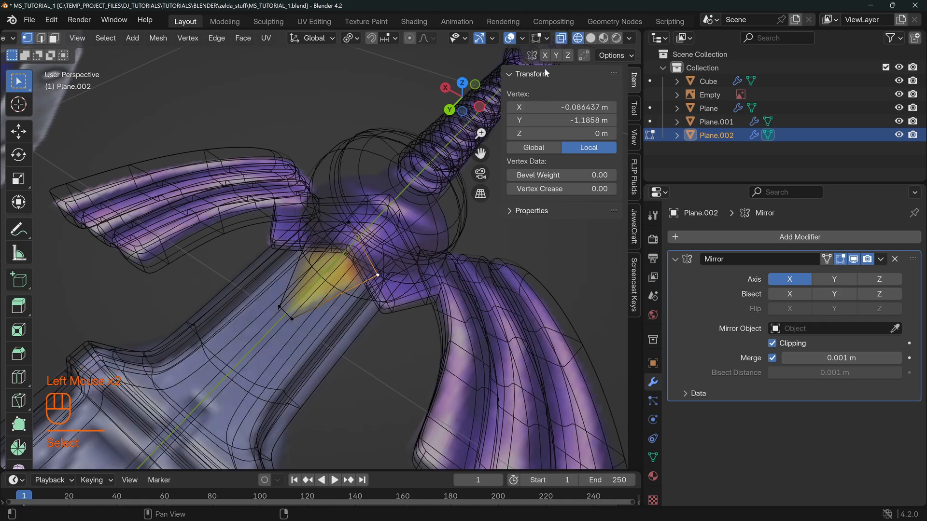
{"action": "left_click_drag", "start_coordinate": [355, 237], "coordinate": [429, 277]}
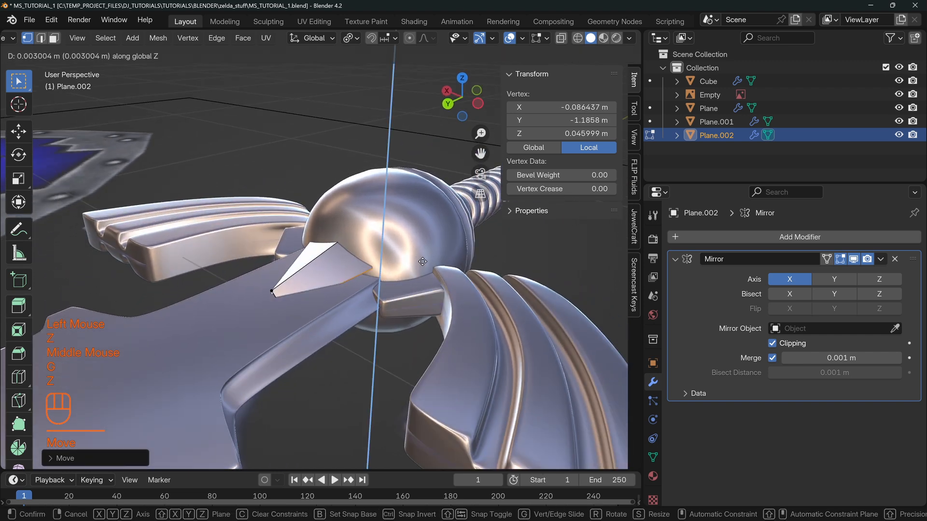
{"action": "mouse_move", "coordinate": [436, 273]}
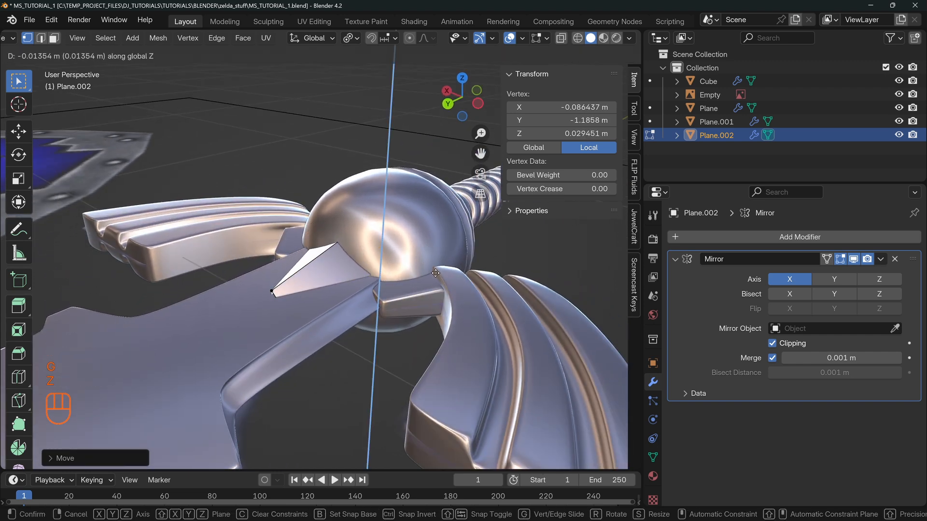
{"action": "mouse_move", "coordinate": [438, 276]}
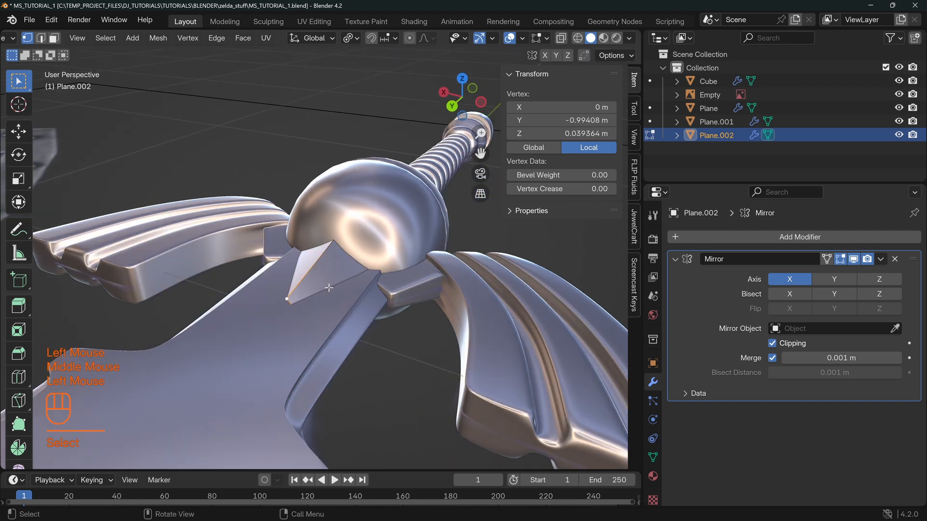
Step: Lower further vertices along Z to angle the gem's facets, then show it as a whole object
{"action": "key", "text": "g"}
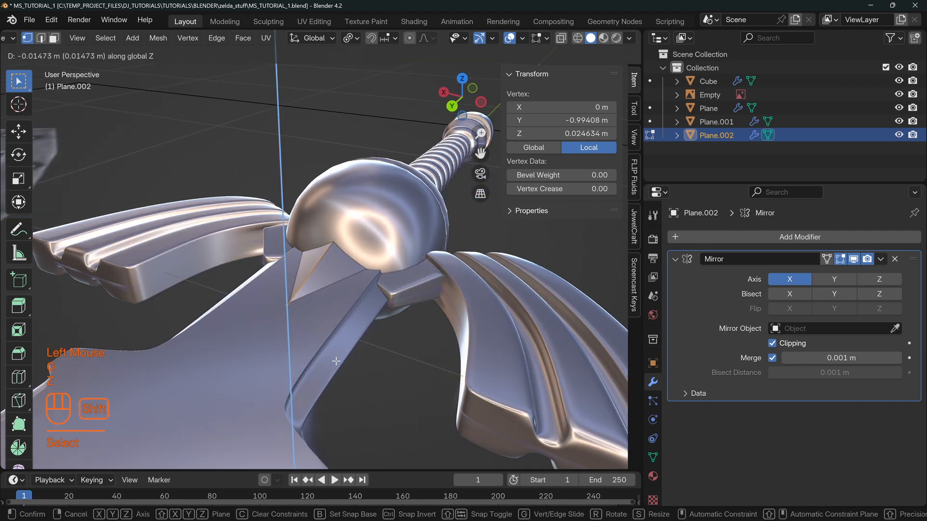
{"action": "key", "text": "z"}
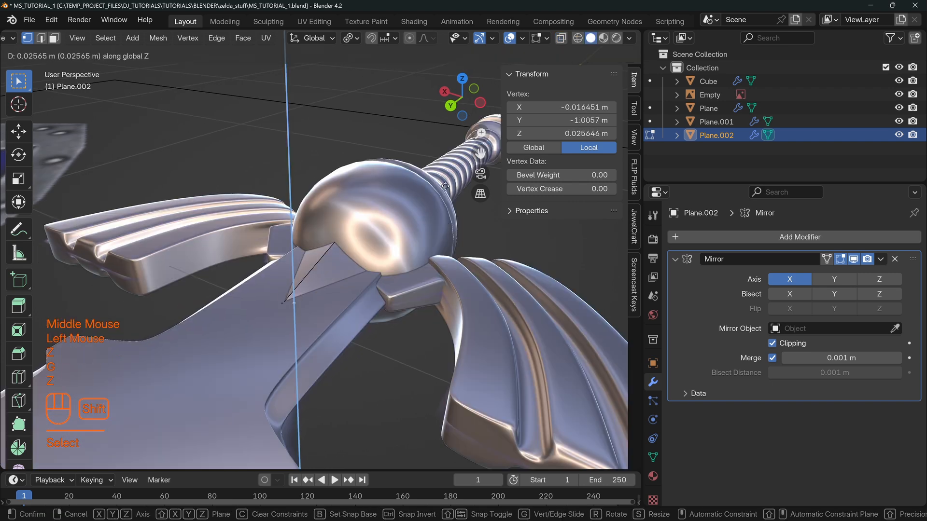
{"action": "left_click", "coordinate": [388, 254]}
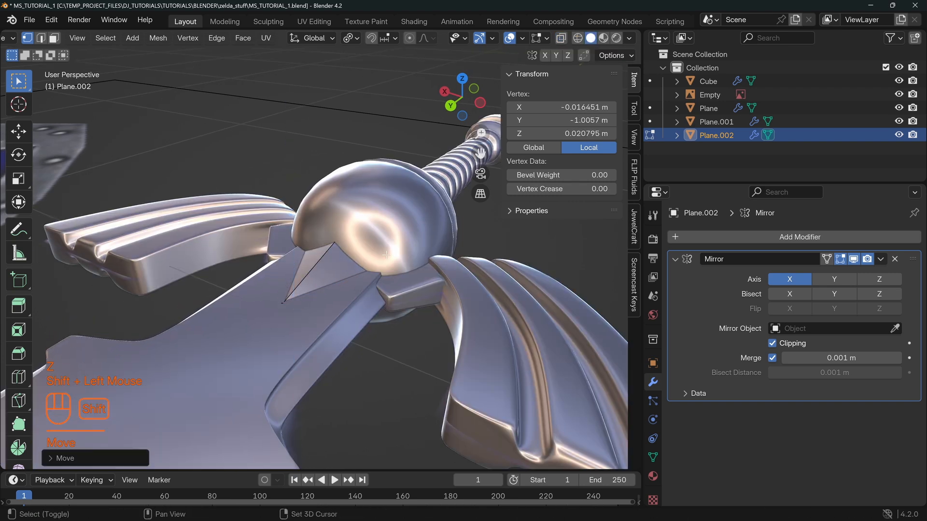
{"action": "left_click_drag", "start_coordinate": [384, 254], "coordinate": [267, 237]}
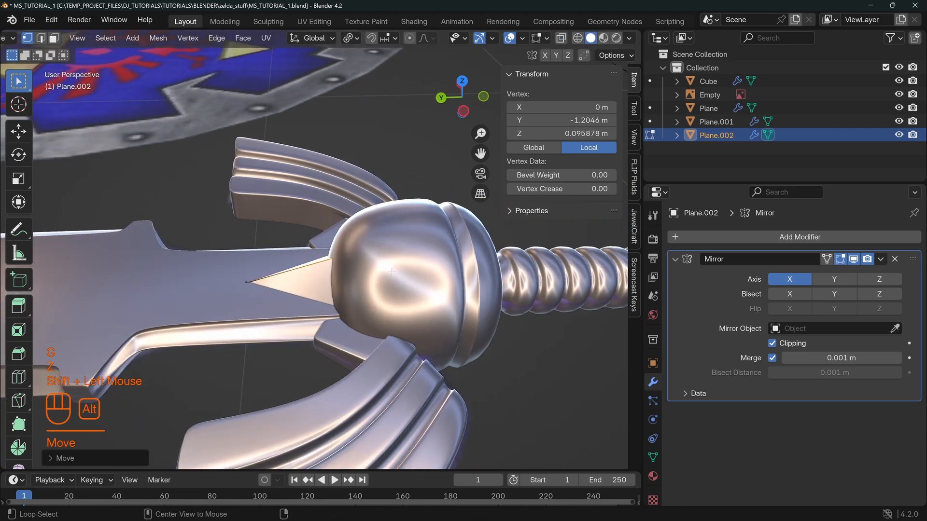
{"action": "key", "text": "Tab"}
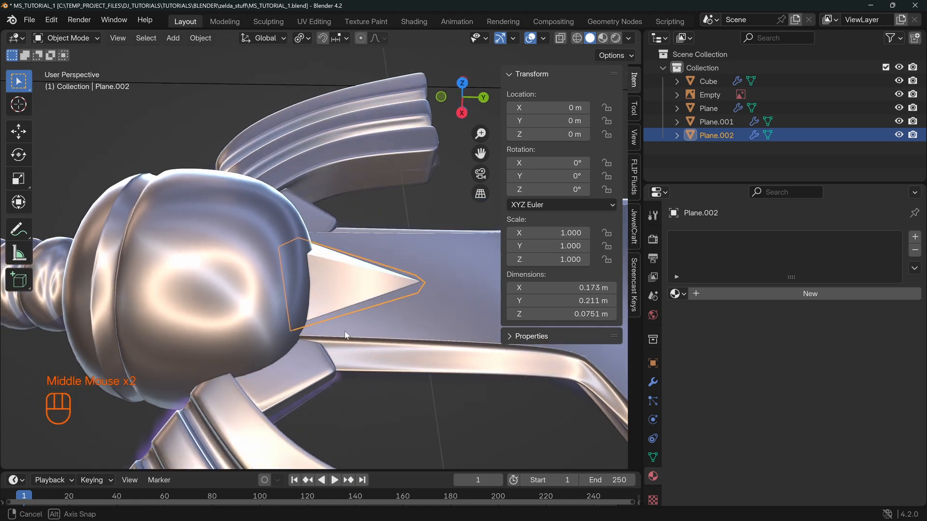
Step: Enable Z on the gem's Mirror modifier so it appears on both faces of the guard
{"action": "scroll", "scroll_direction": "down", "scroll_amount": 3}
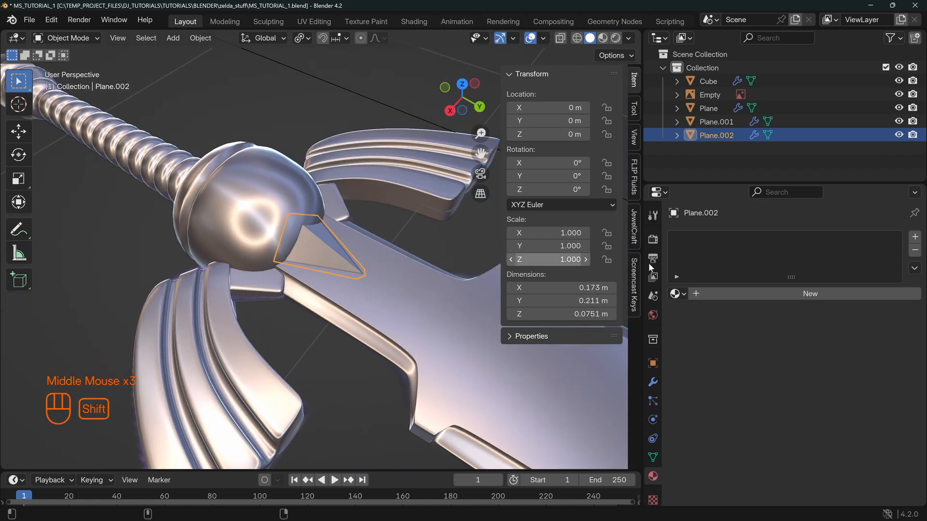
{"action": "key", "text": "Tab"}
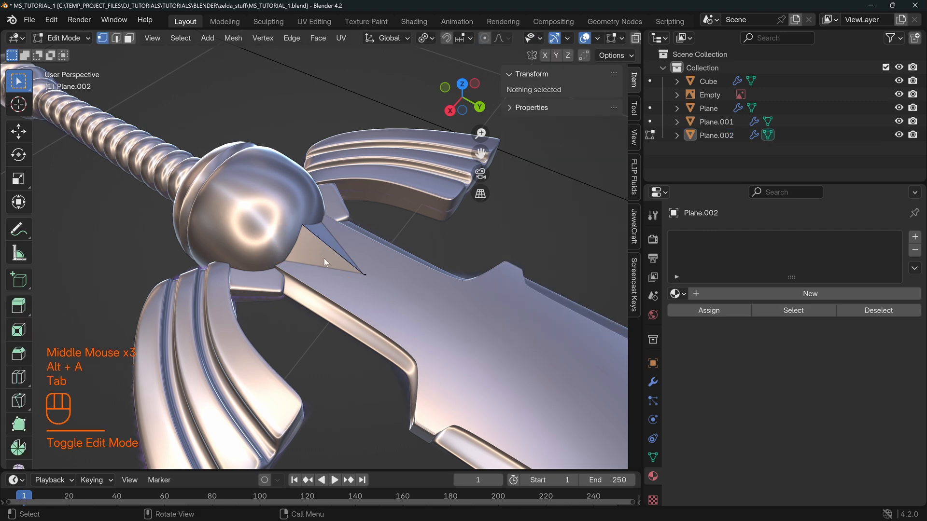
{"action": "key", "text": "Tab"}
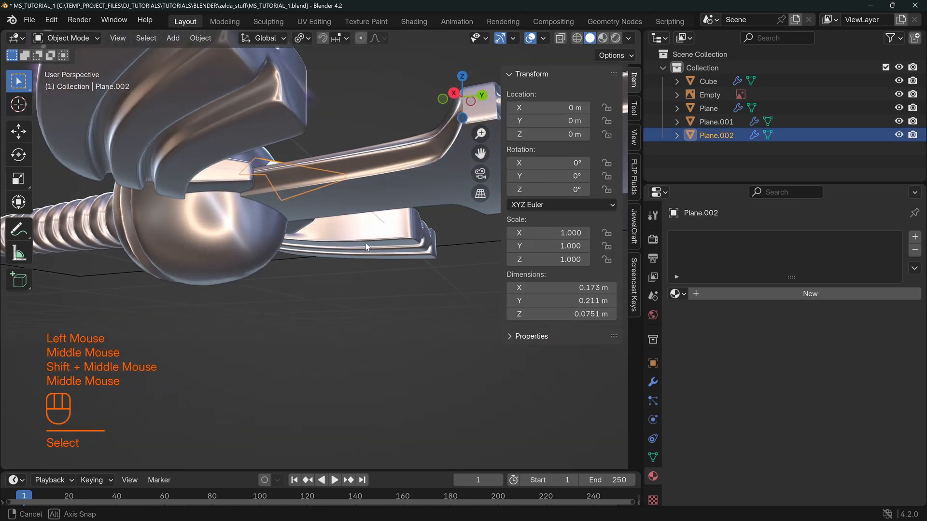
{"action": "left_click", "coordinate": [653, 382]}
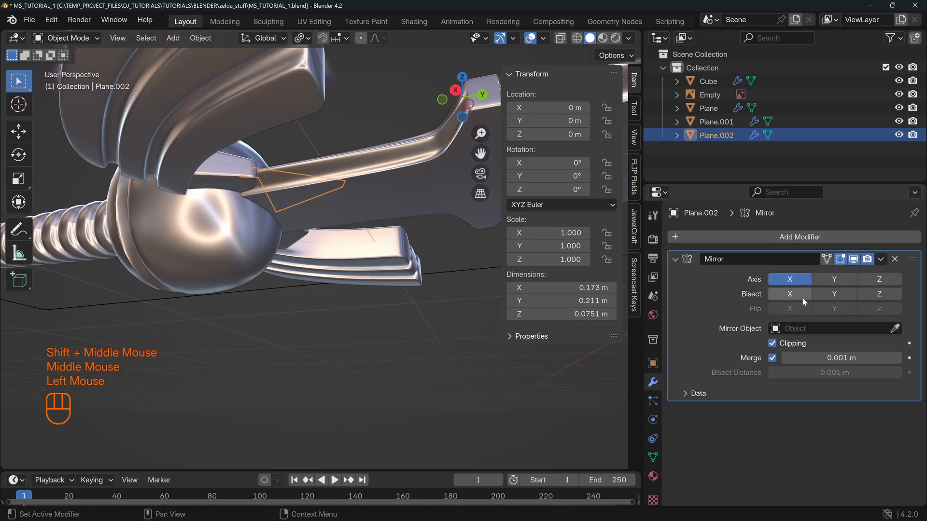
{"action": "left_click", "coordinate": [878, 278]}
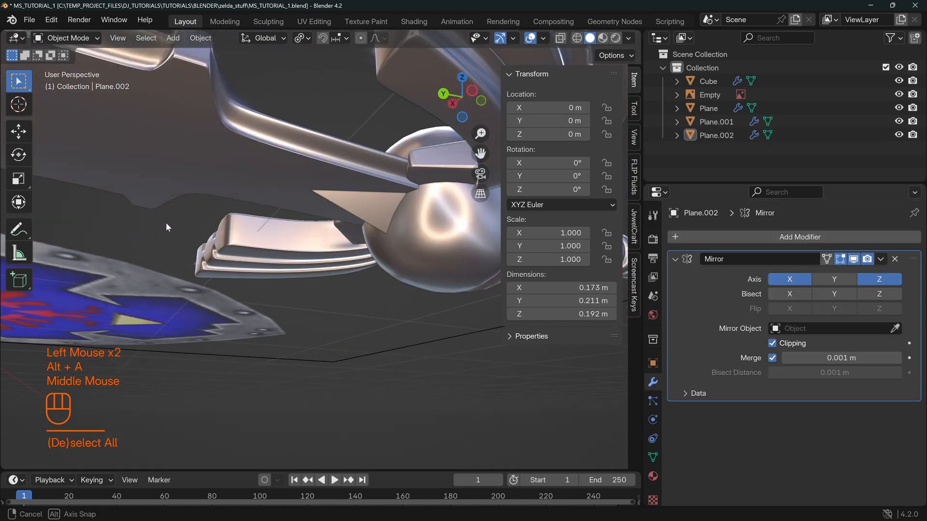
{"action": "scroll", "scroll_direction": "down", "scroll_amount": 3}
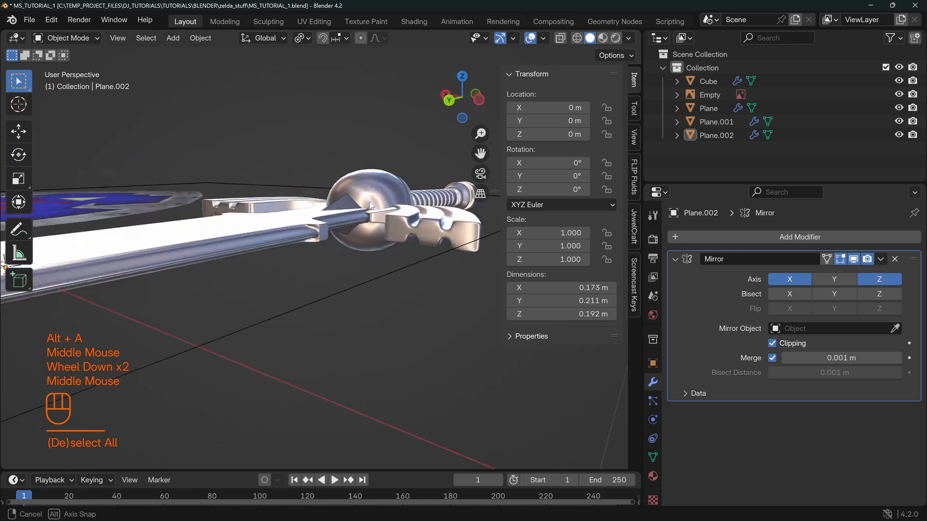